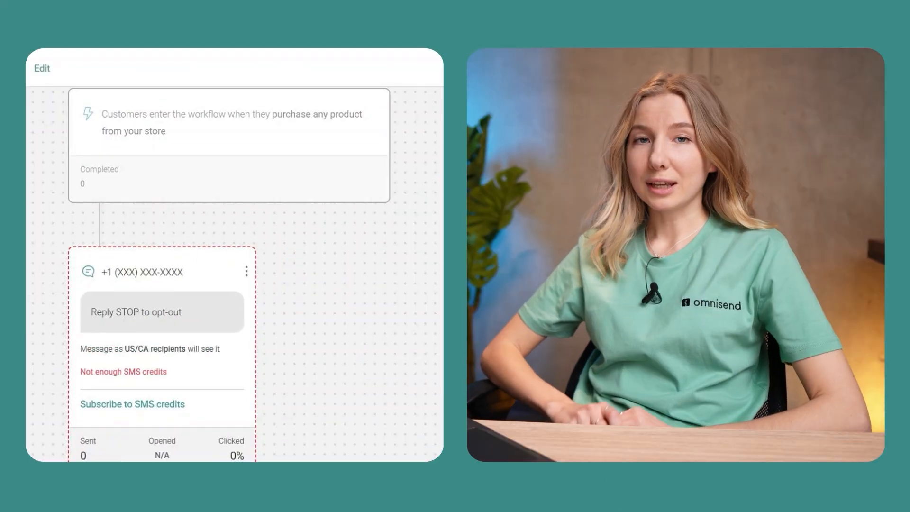
Step: Begin a new automation workflow from the Automation page
scroll("down", 3)
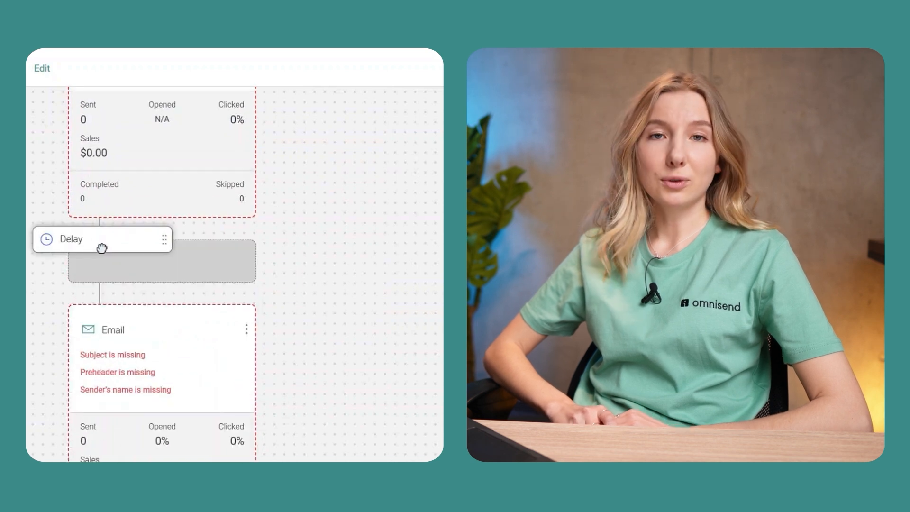
scroll("down", 3)
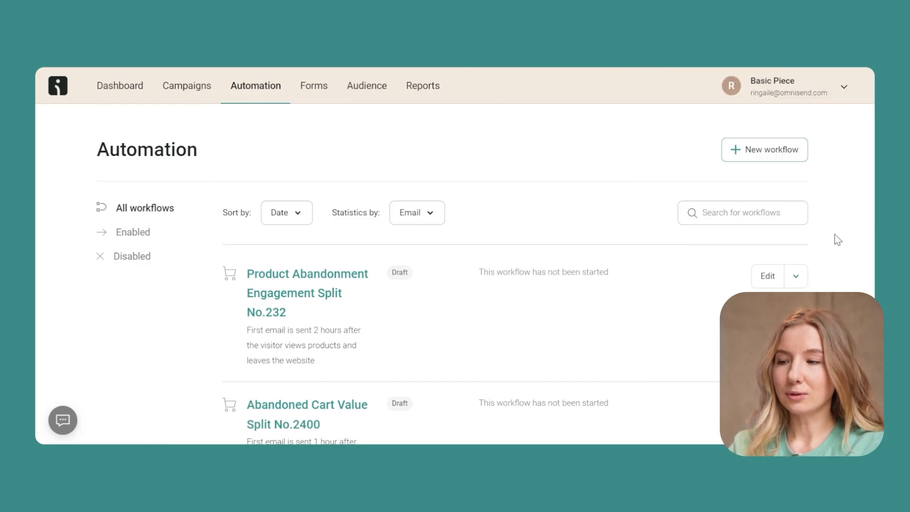
left_click(764, 150)
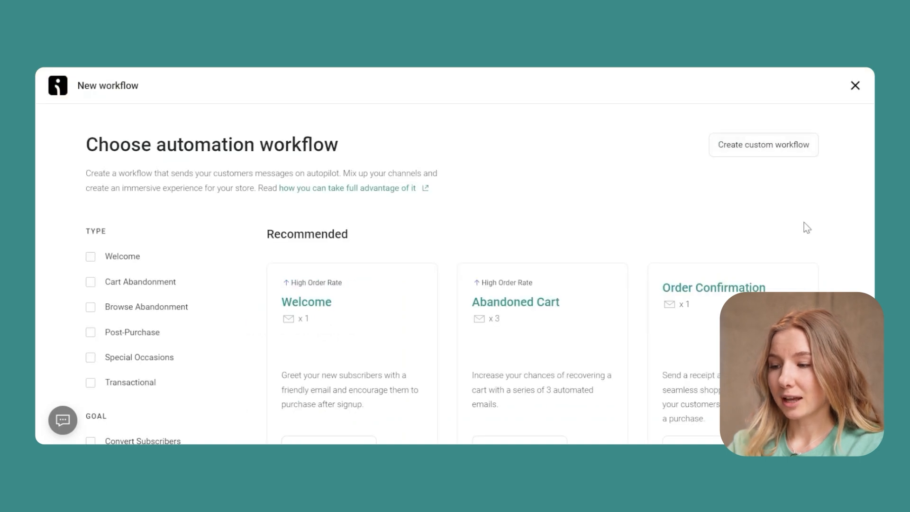
mouse_move(845, 238)
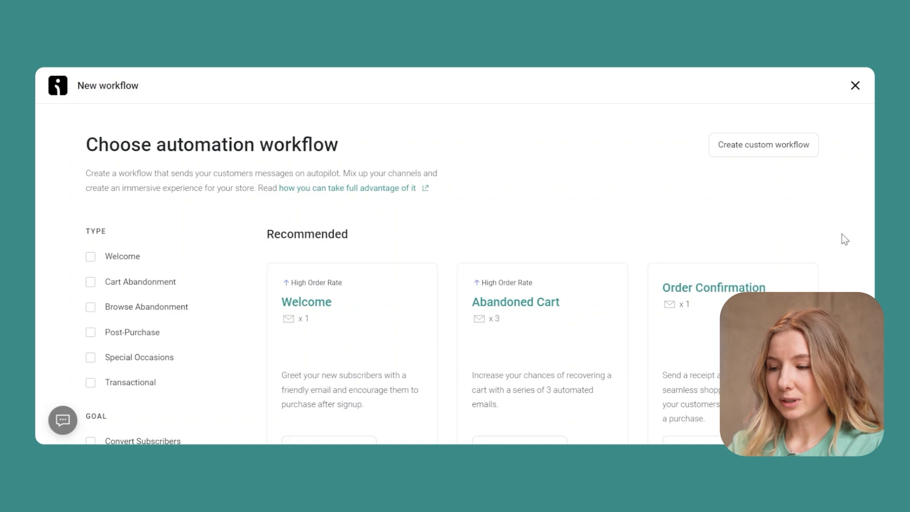
Step: Choose the Welcome preset from the gallery and customize it as a new workflow
scroll("down", 3)
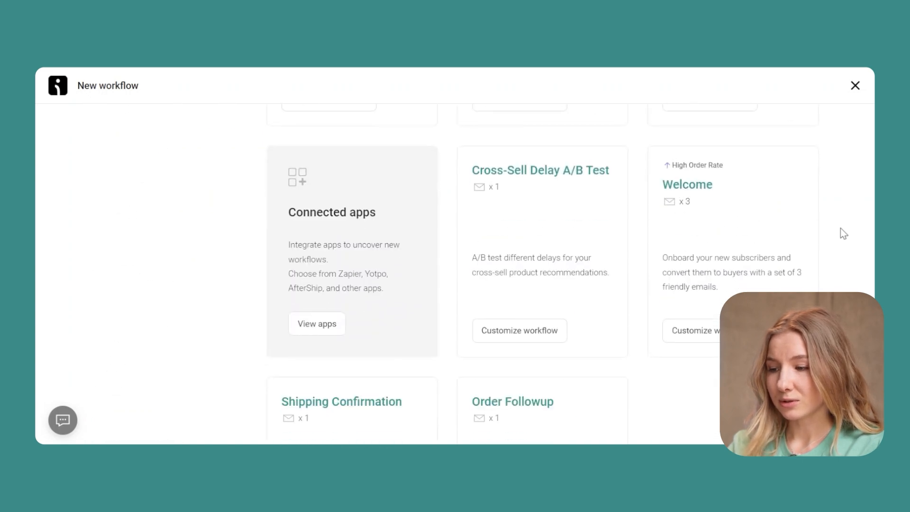
scroll("down", 3)
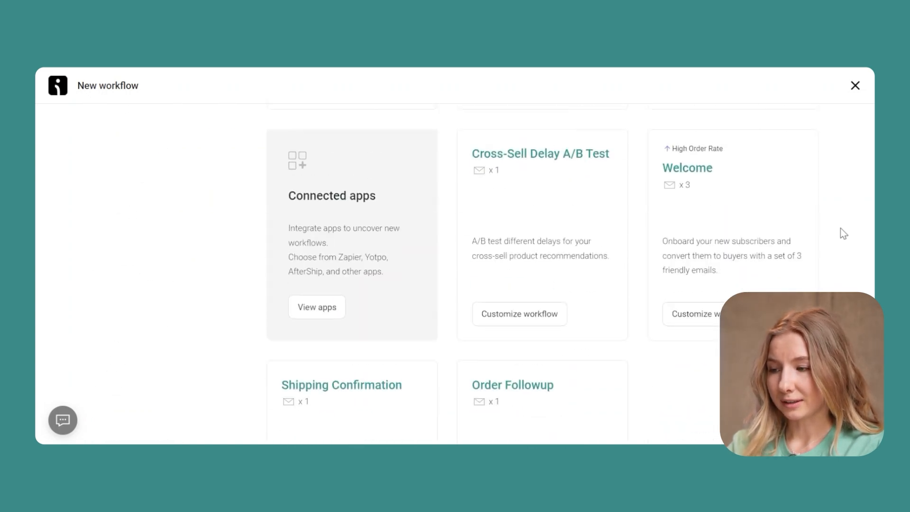
scroll("up", 3)
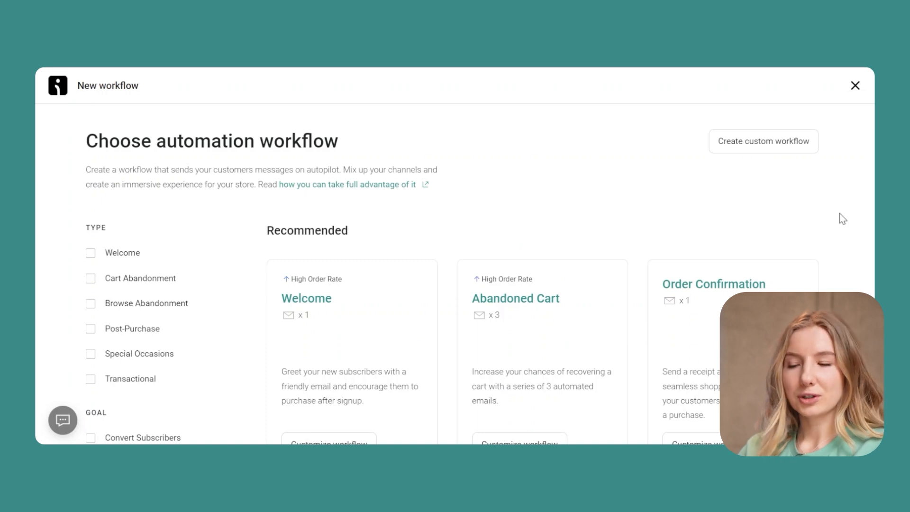
scroll("down", 3)
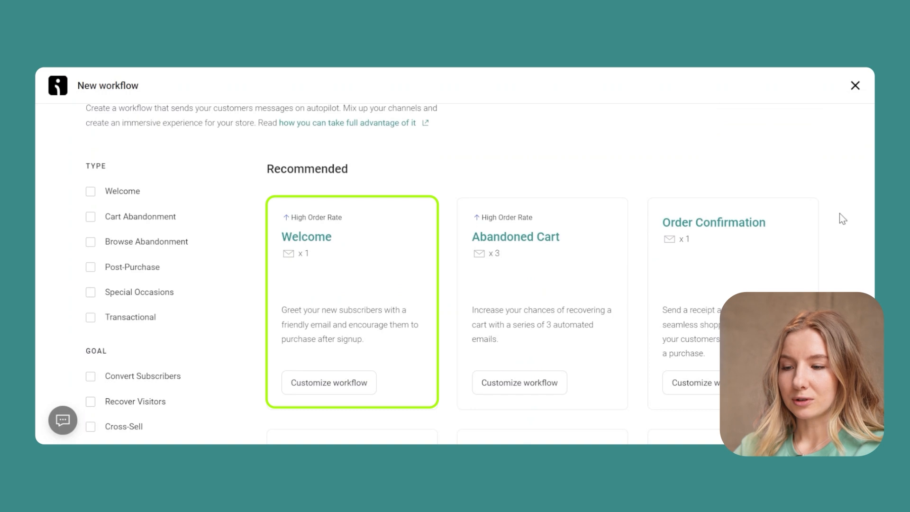
mouse_move(415, 326)
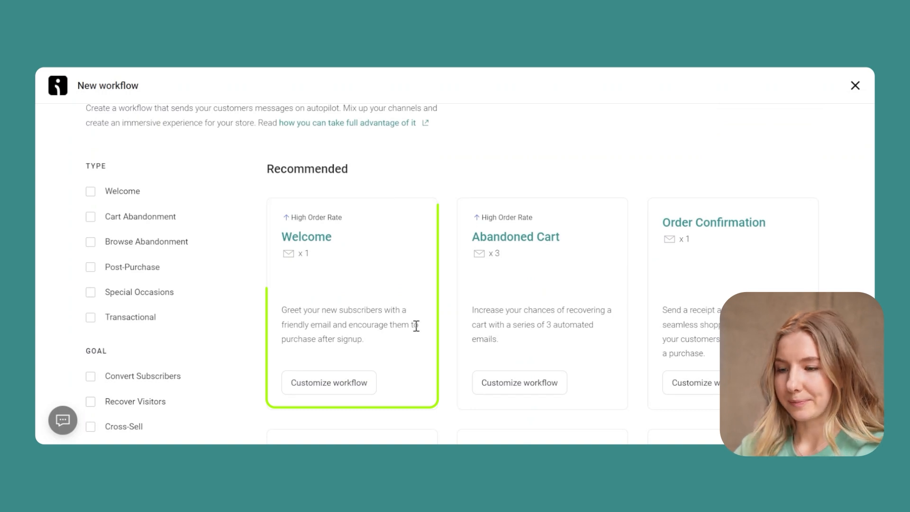
left_click(328, 382)
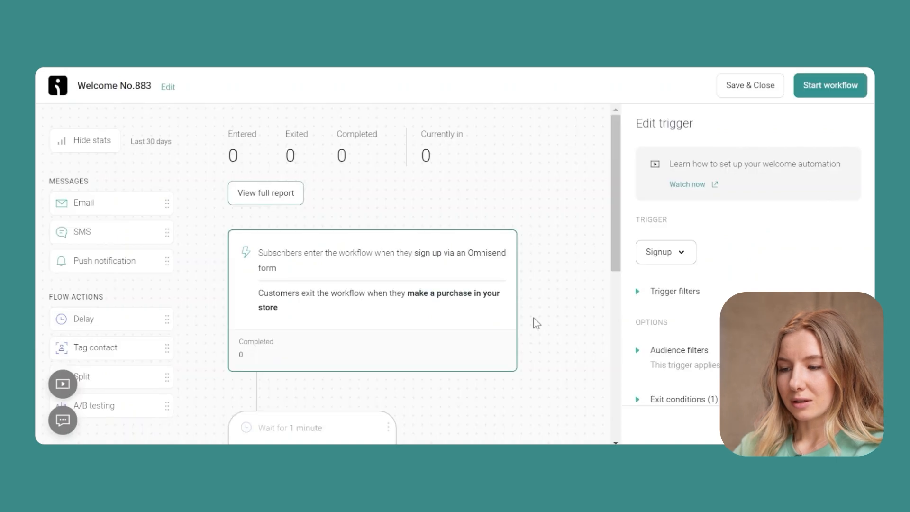
Step: Expand the signup trigger's filter options, showing audience filters and exit conditions
scroll("down", 3)
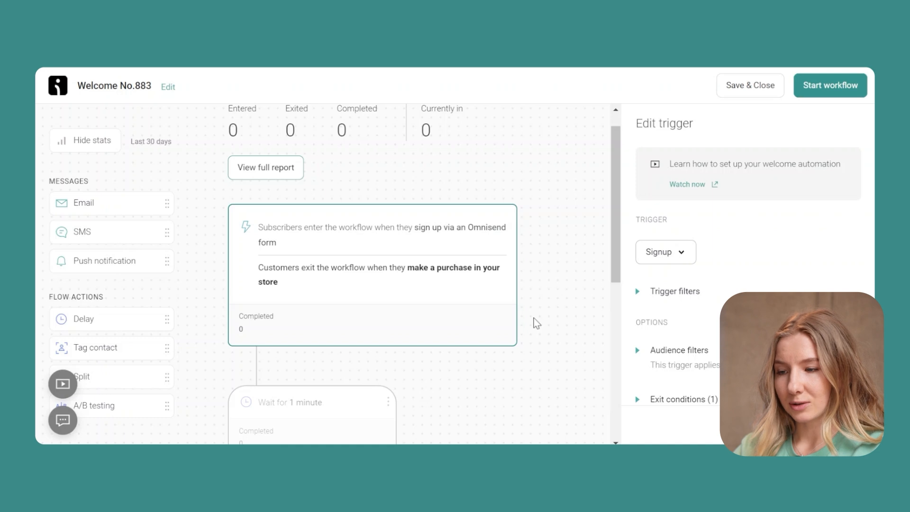
mouse_move(559, 292)
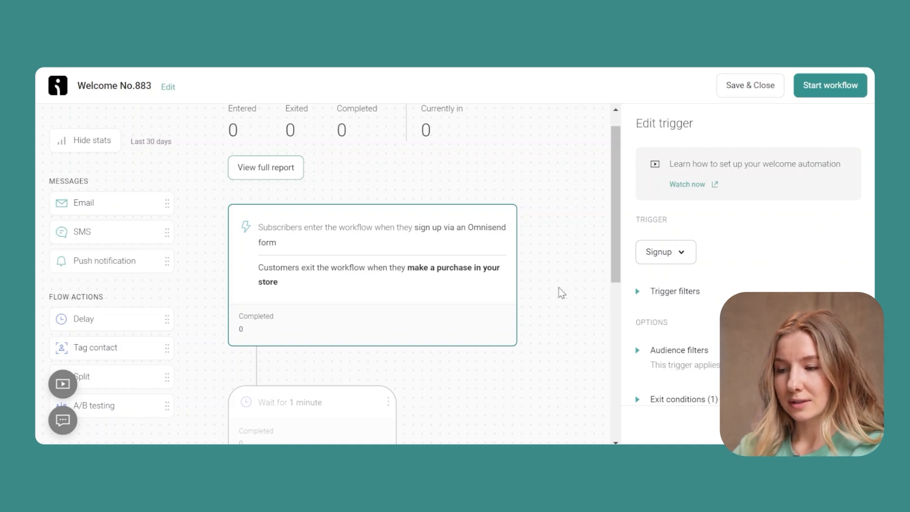
mouse_move(546, 283)
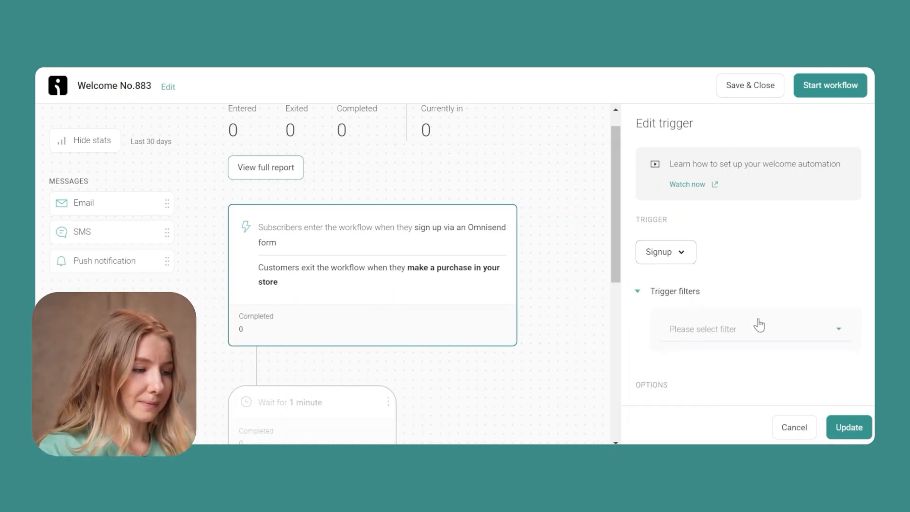
left_click(752, 329)
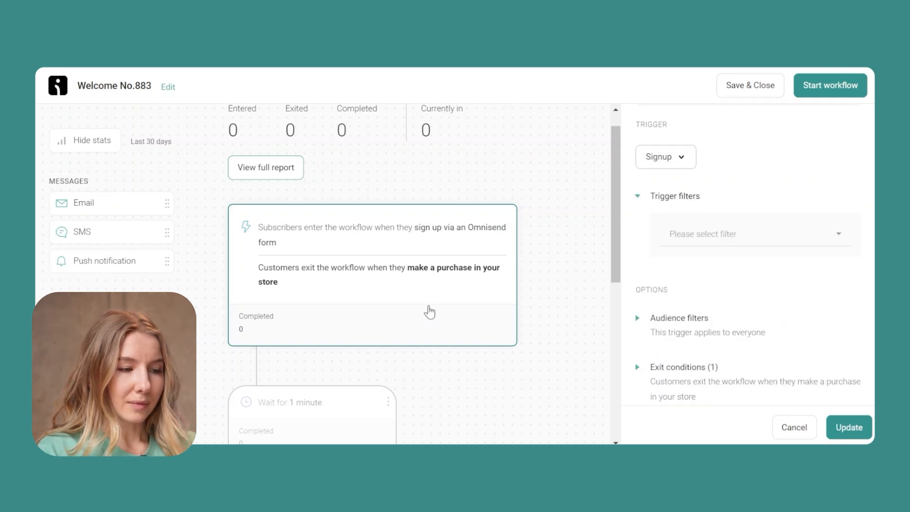
mouse_move(596, 333)
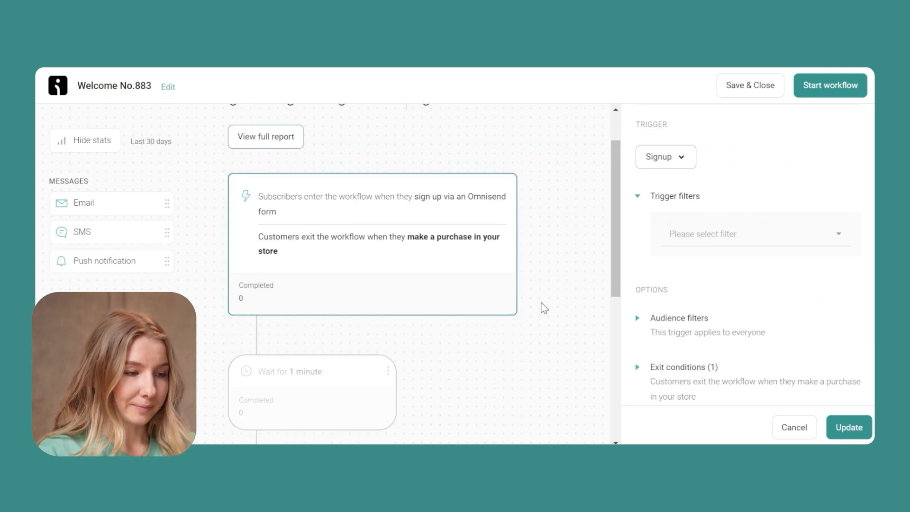
Step: Scroll the canvas and Welcome email settings to show subject, preheader, sender and language
scroll("down", 3)
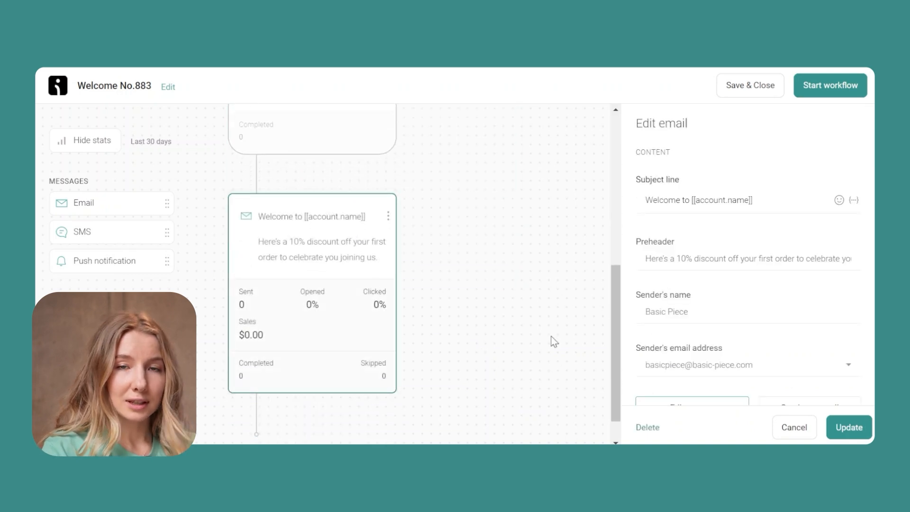
mouse_move(432, 266)
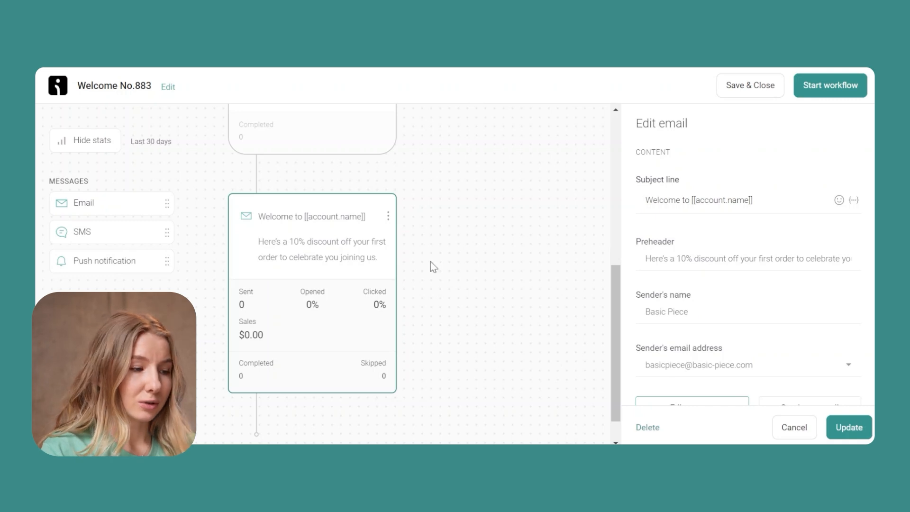
scroll("down", 3)
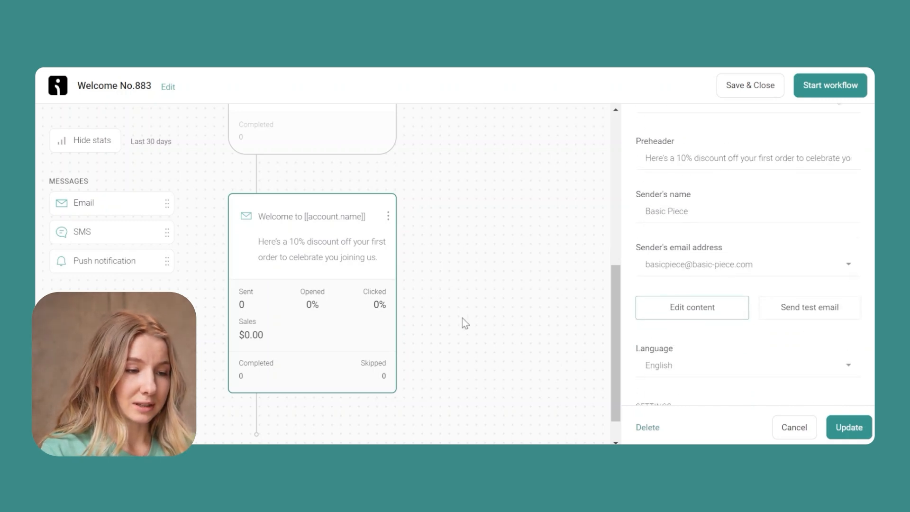
scroll("down", 3)
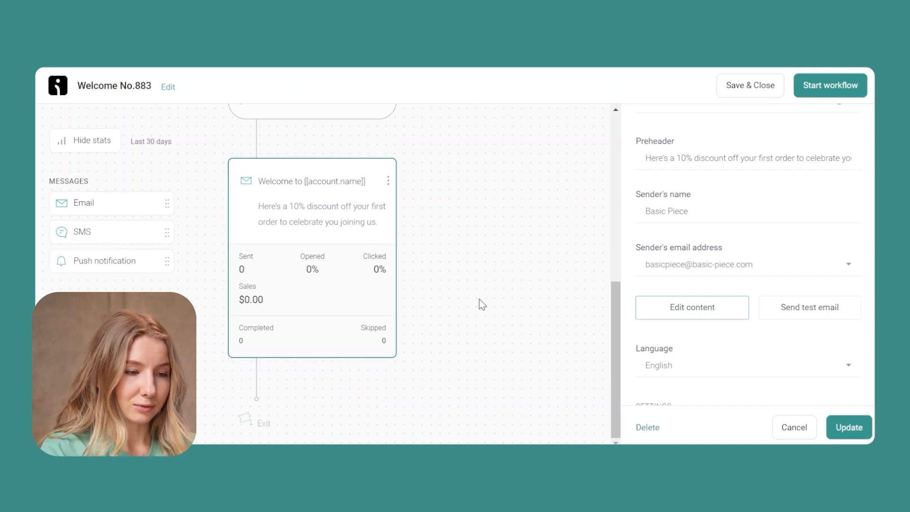
mouse_move(358, 207)
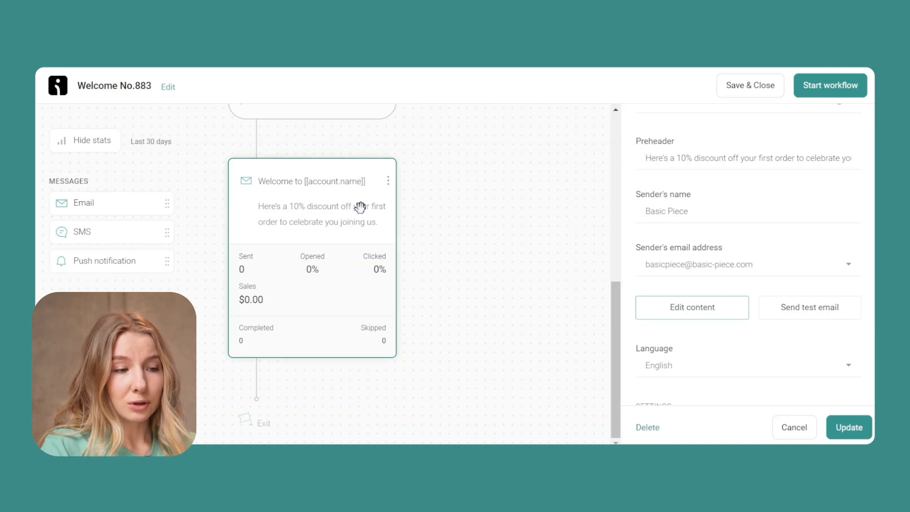
mouse_move(186, 234)
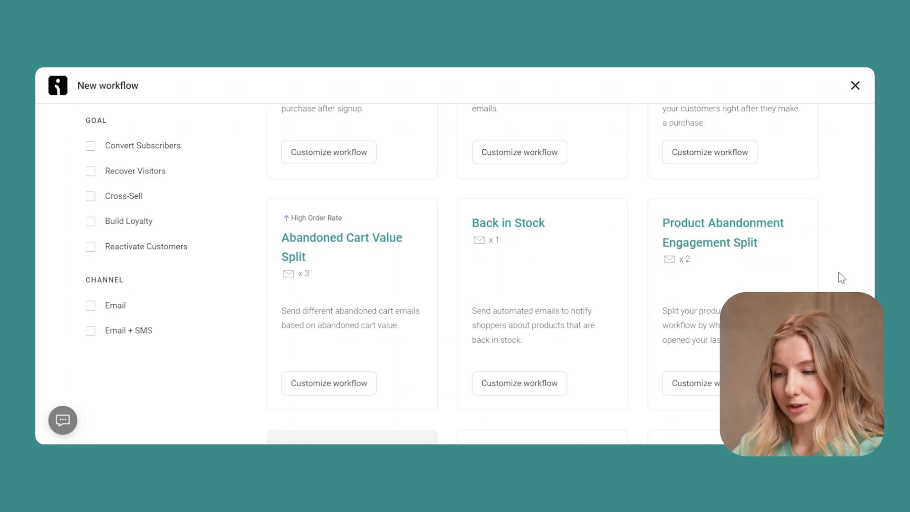
Step: Customize the Abandoned Cart Value Split preset into a new workflow
scroll("up", 3)
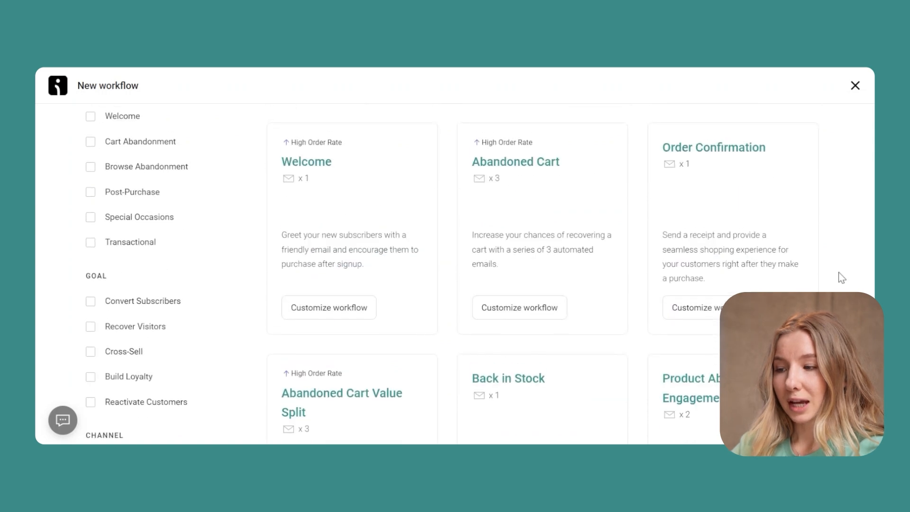
scroll("down", 3)
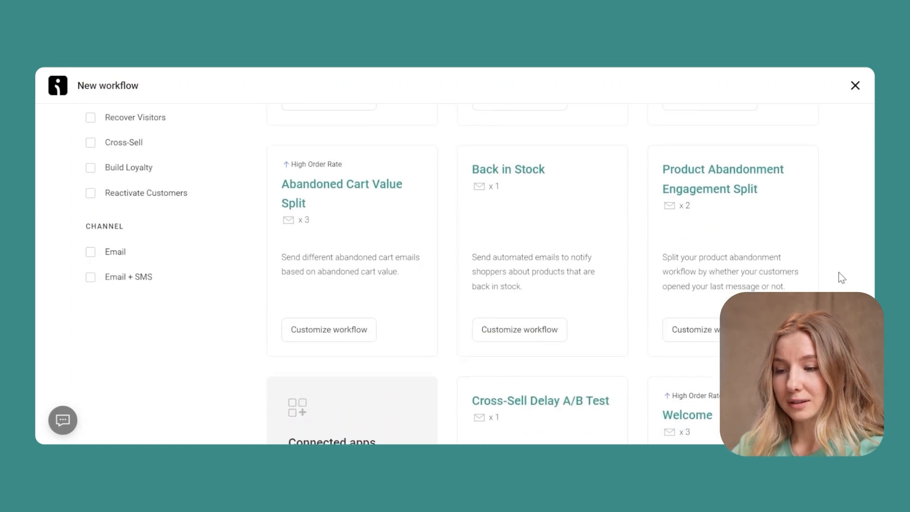
left_click(351, 249)
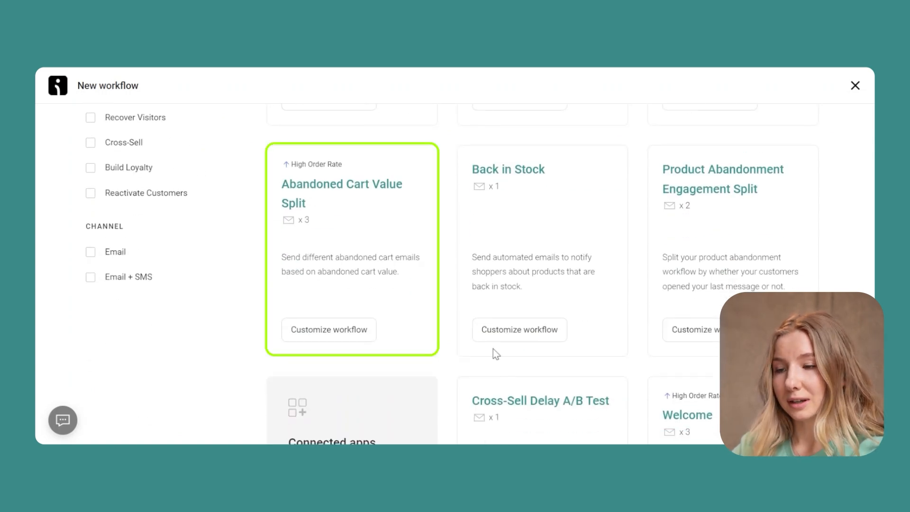
left_click(328, 330)
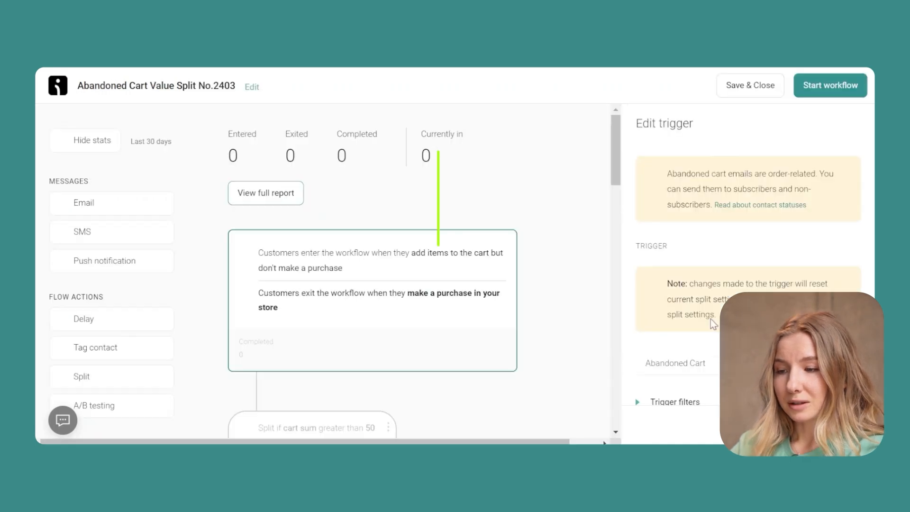
mouse_move(567, 329)
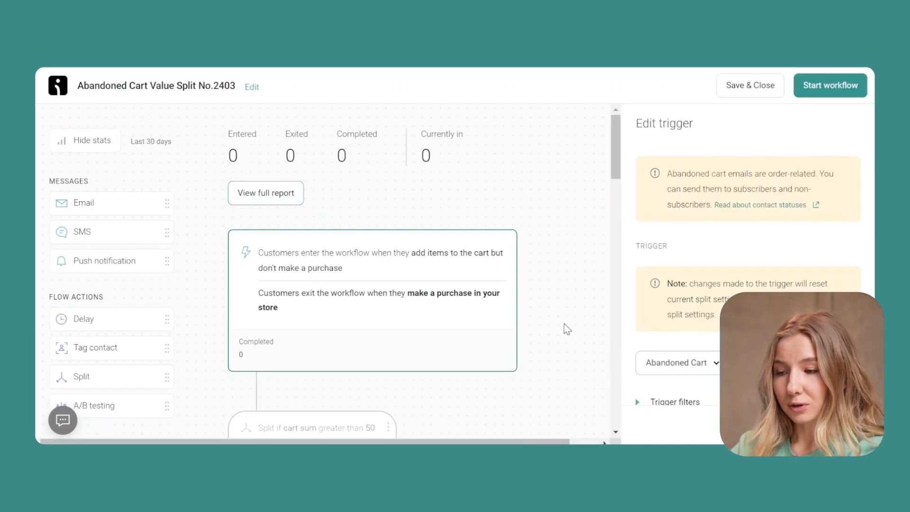
scroll("down", 3)
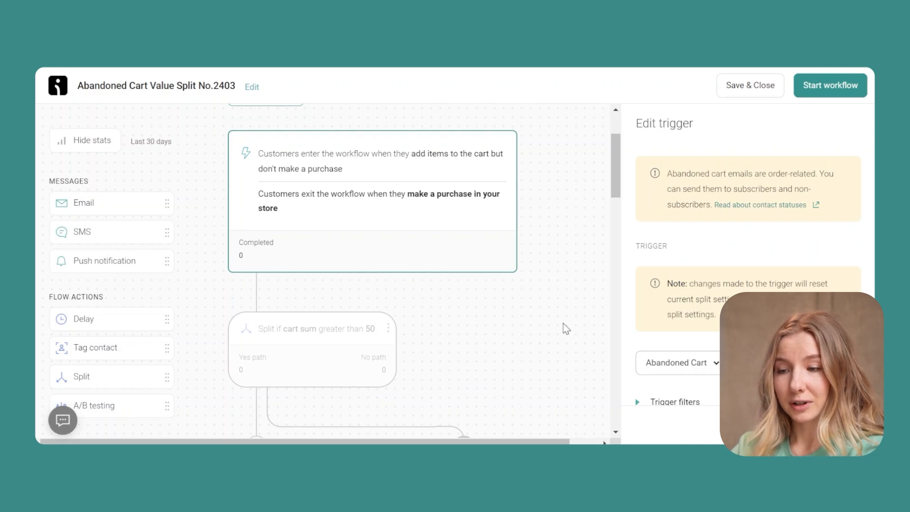
mouse_move(457, 224)
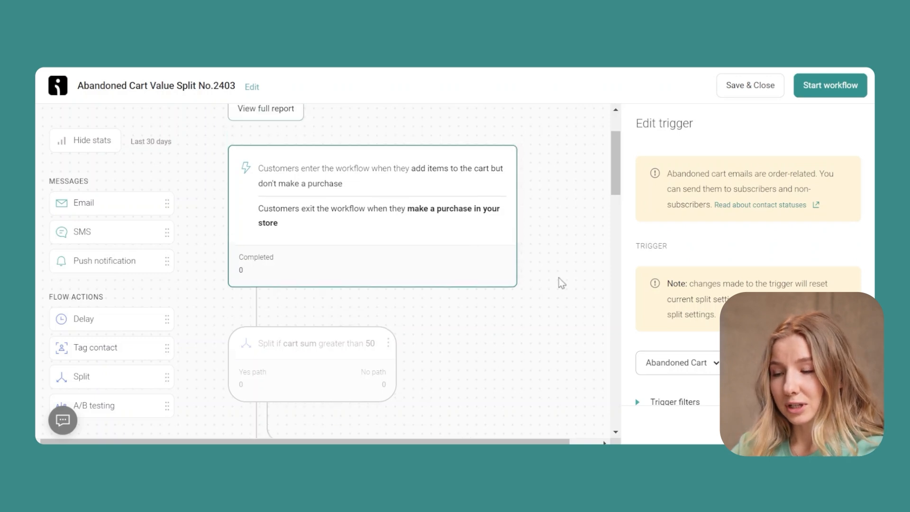
scroll("up", 3)
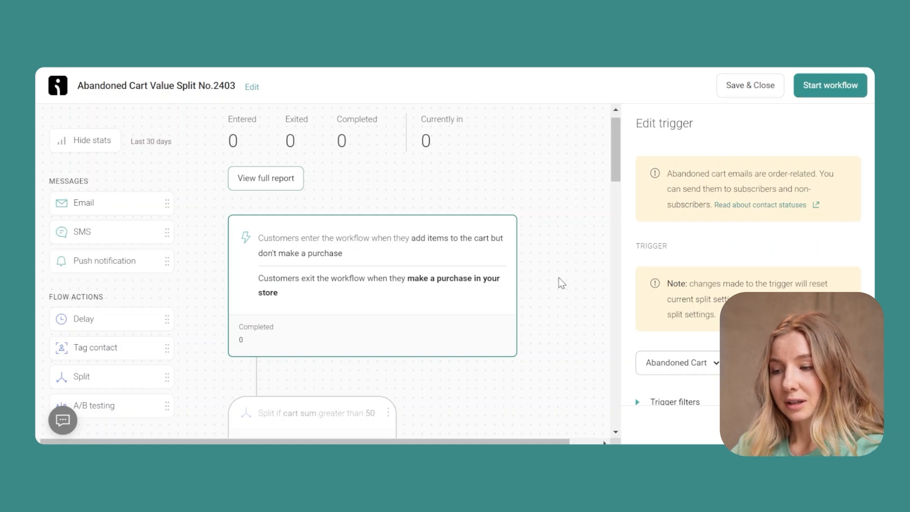
scroll("down", 3)
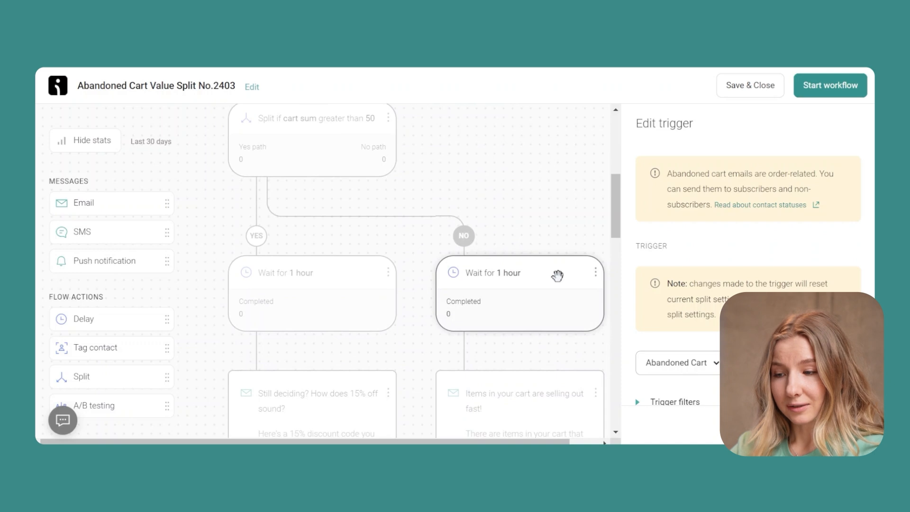
scroll("down", 3)
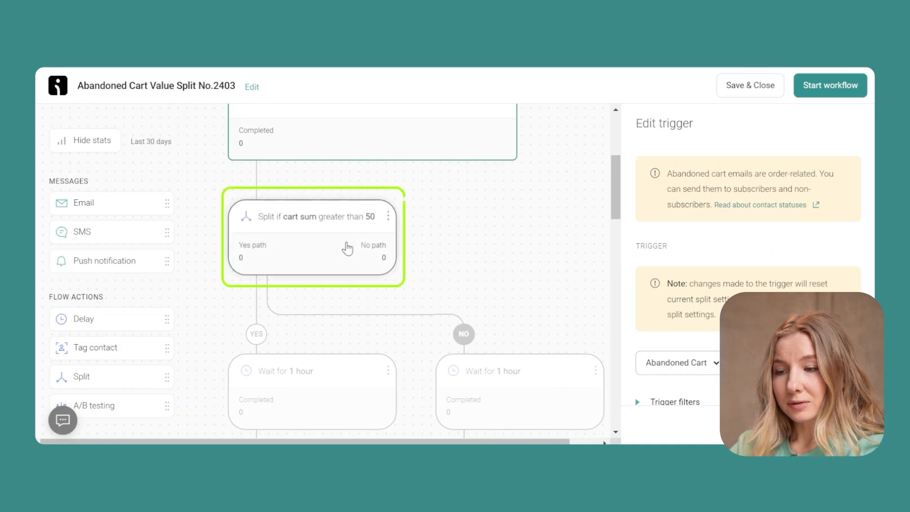
Step: Review the Split node's cart sum greater than 50 rule and close it unchanged
left_click(314, 216)
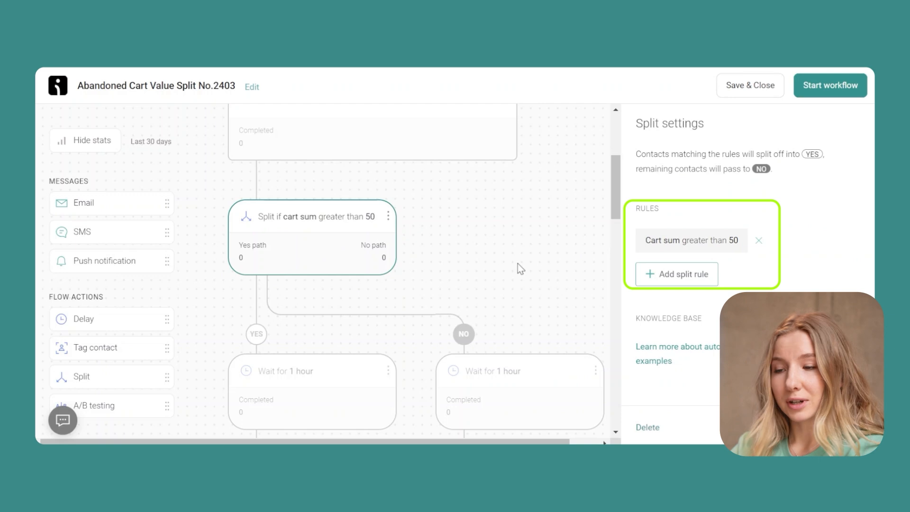
scroll("down", 3)
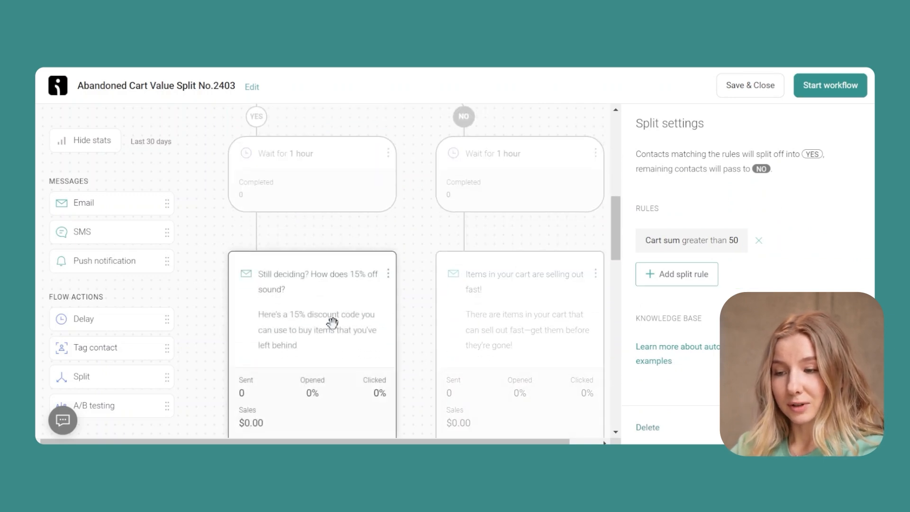
scroll("down", 3)
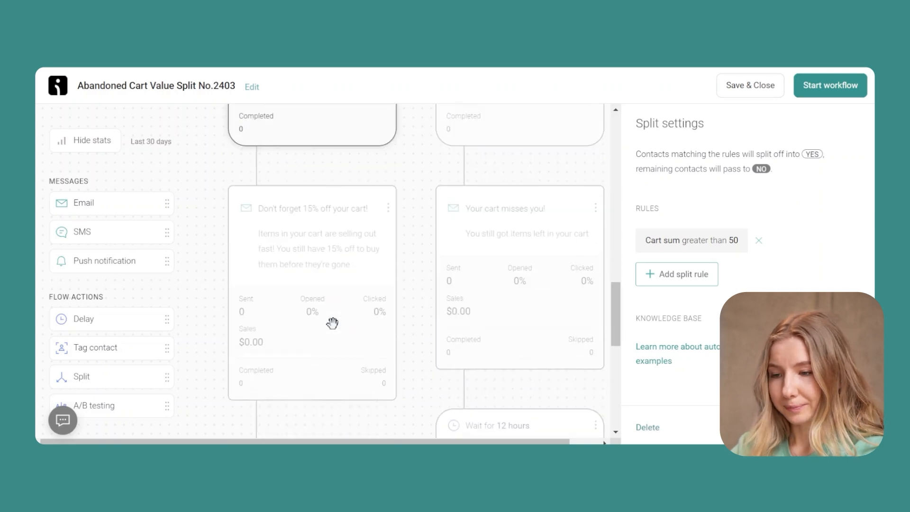
scroll("up", 3)
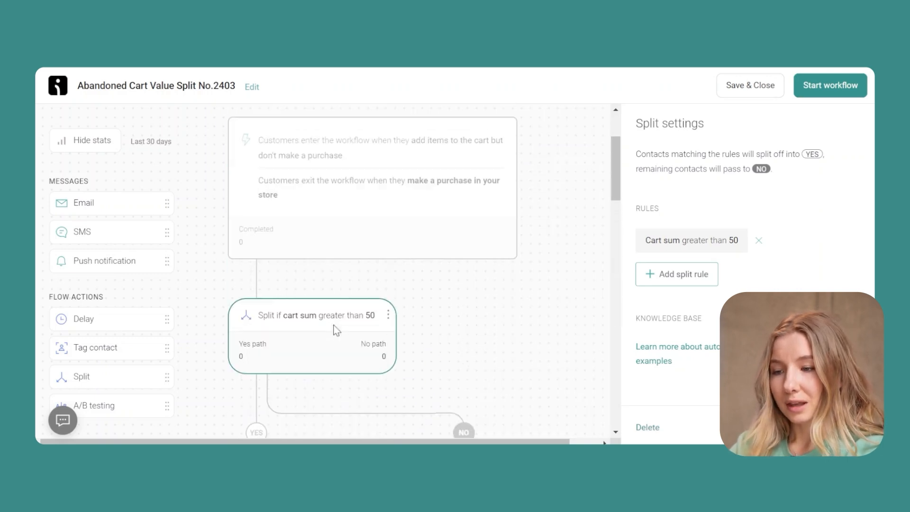
mouse_move(441, 337)
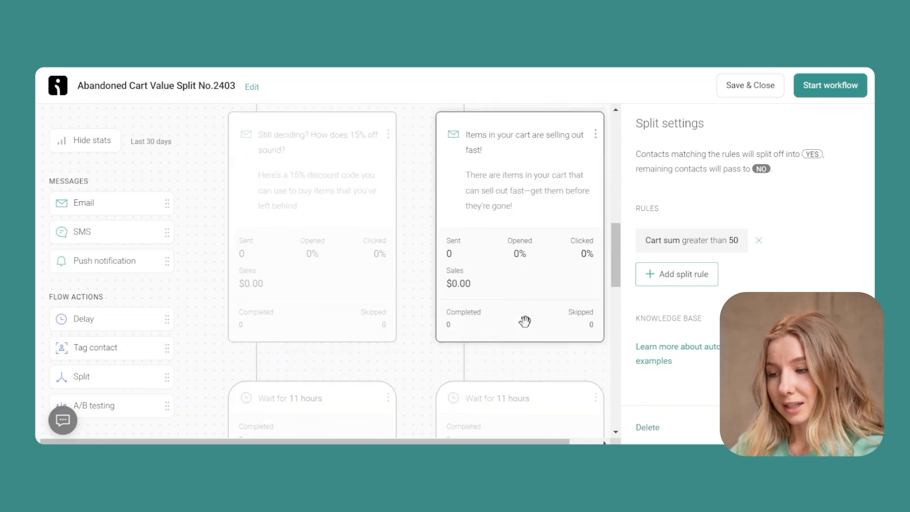
scroll("down", 3)
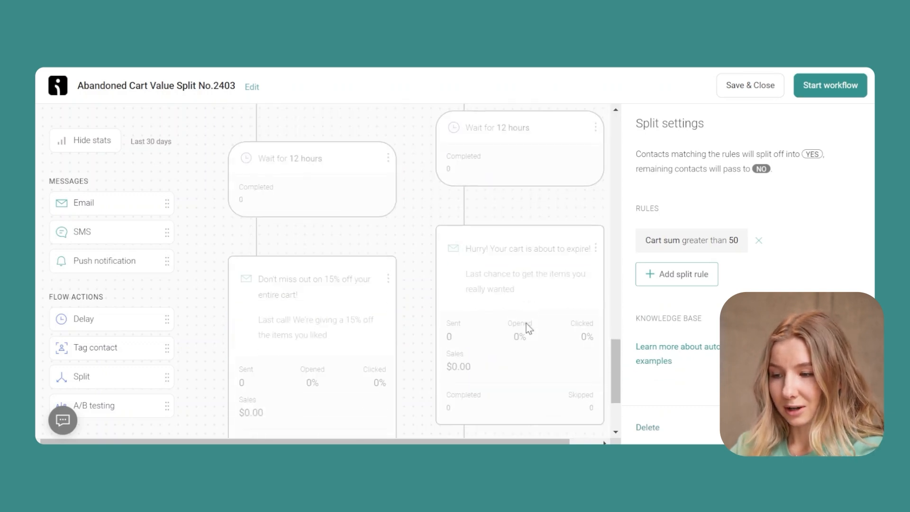
scroll("down", 3)
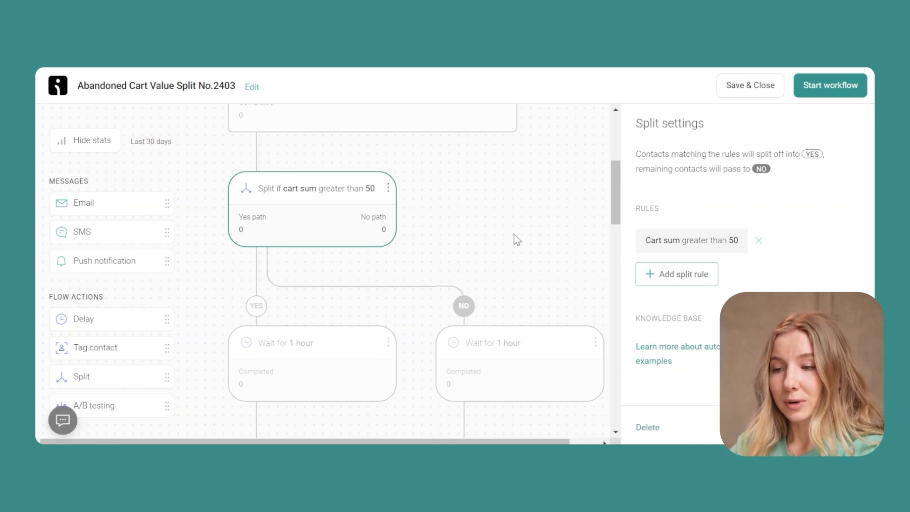
scroll("down", 3)
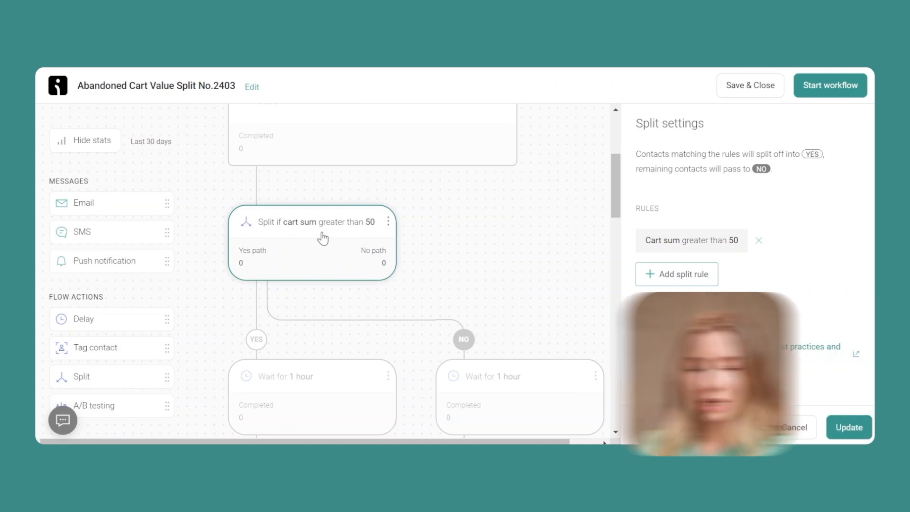
left_click(691, 240)
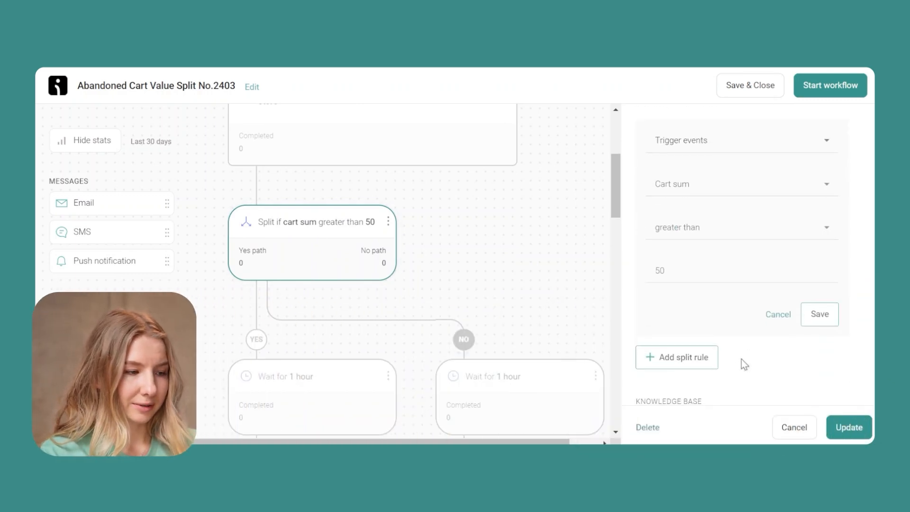
left_click(793, 426)
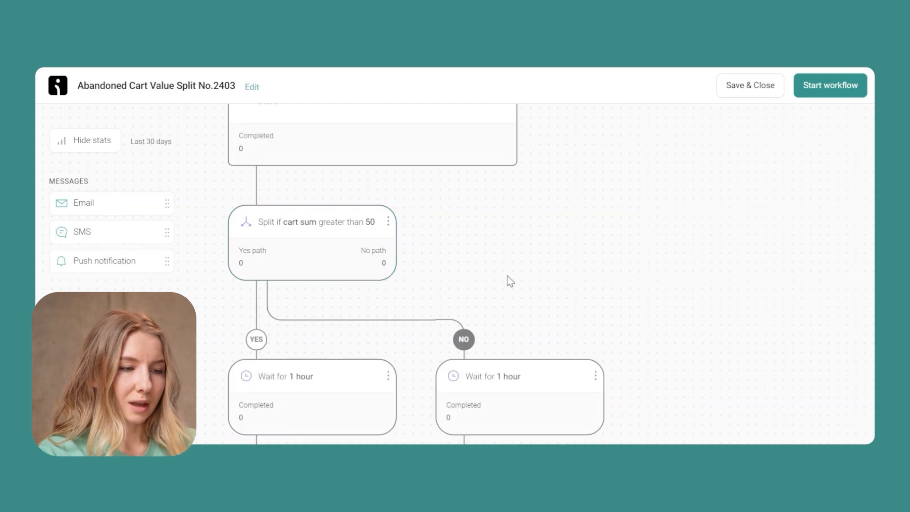
Step: Bring up the Delay settings of the YES path's one-hour wait
scroll("down", 3)
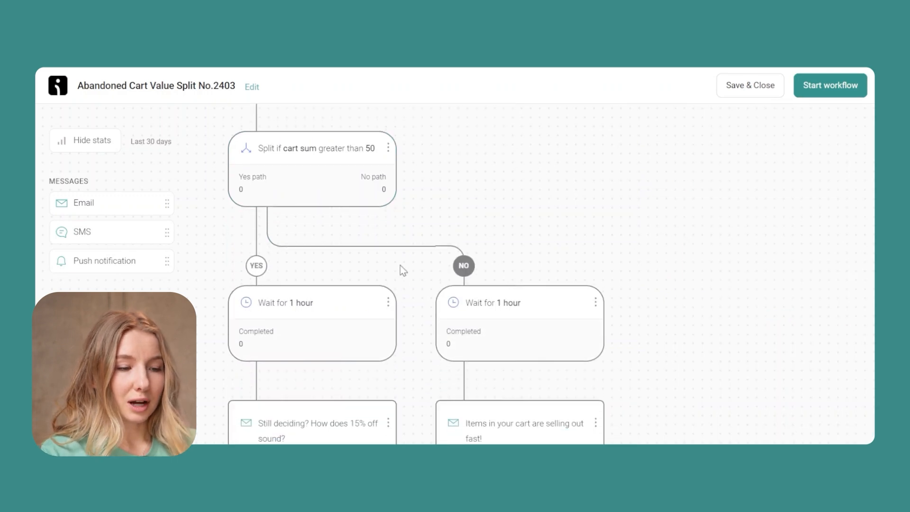
scroll("down", 3)
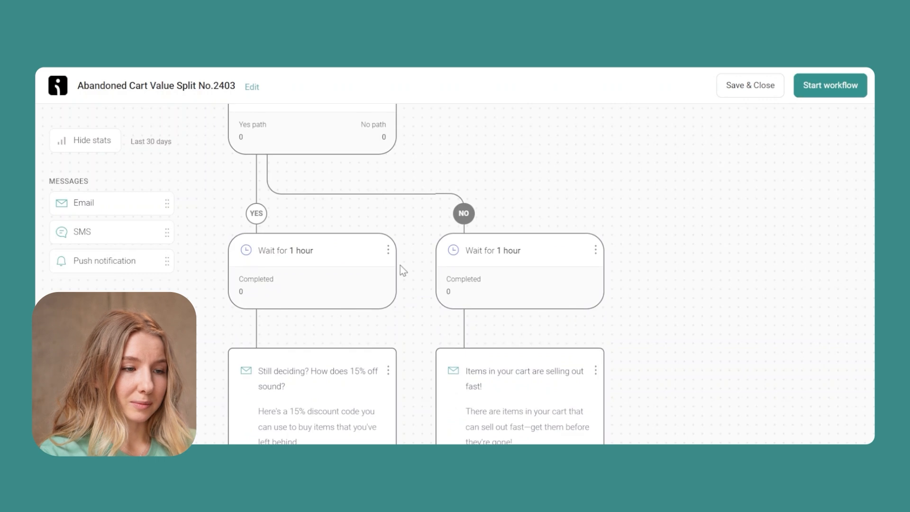
scroll("down", 3)
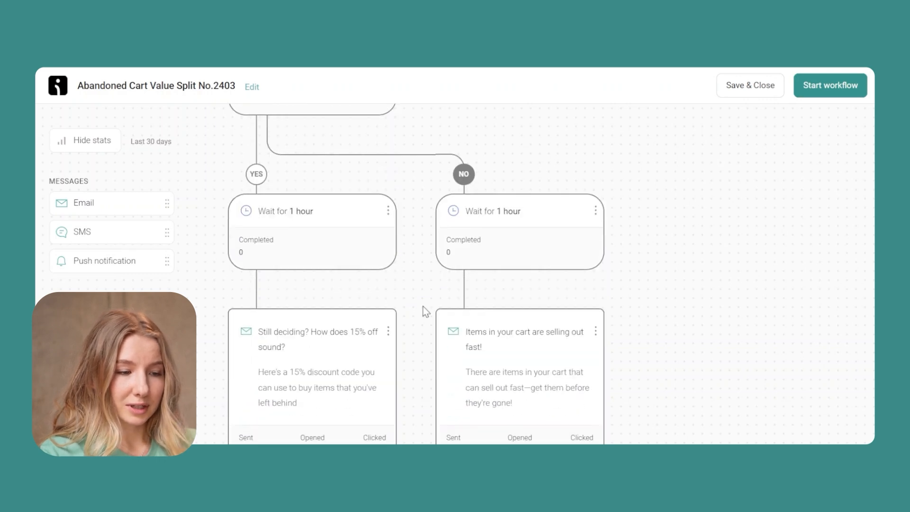
left_click(312, 210)
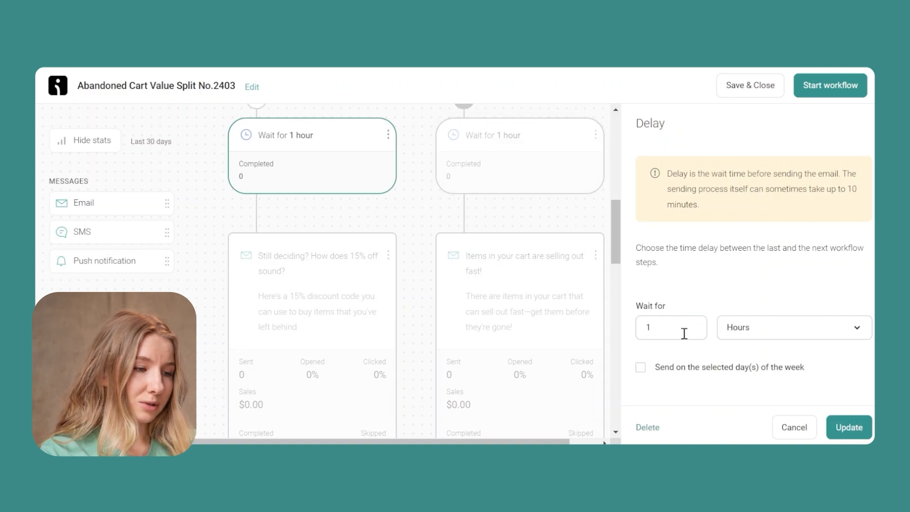
mouse_move(771, 435)
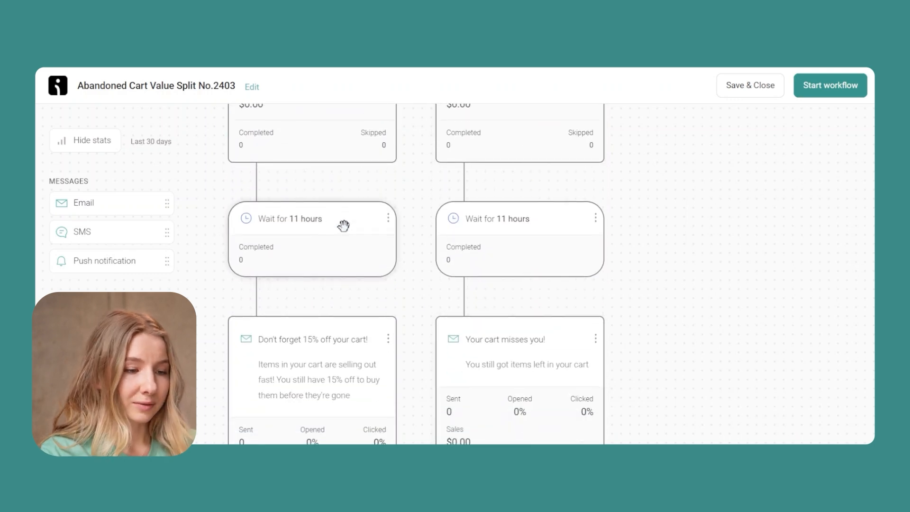
Step: Scroll down the canvas past the 11- and 12-hour waits to both branch exits
scroll("down", 3)
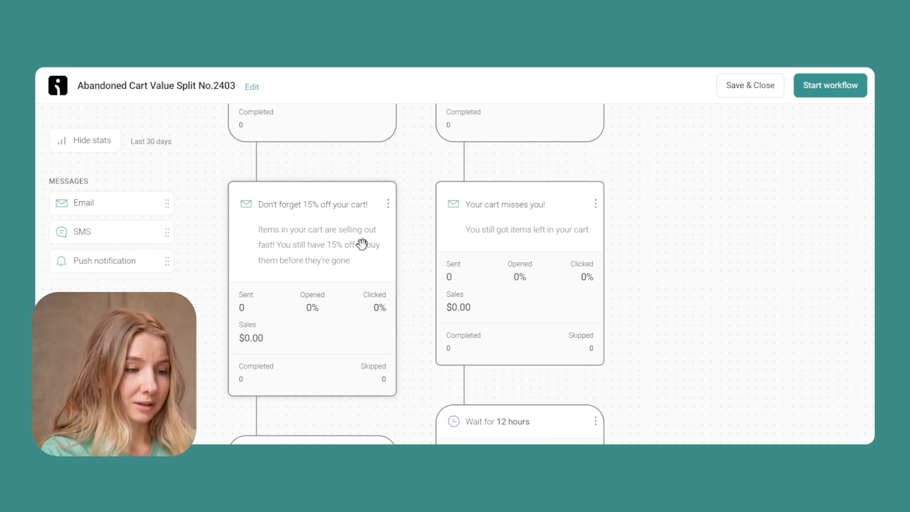
scroll("down", 3)
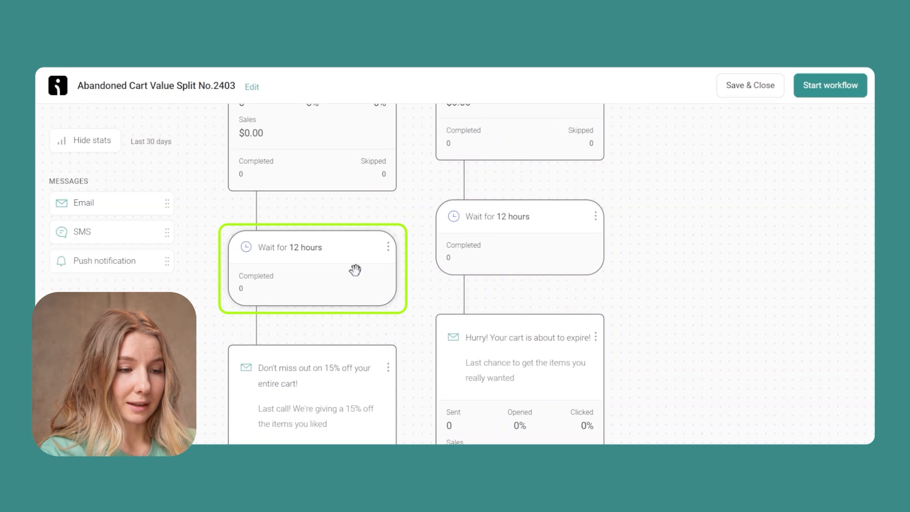
scroll("down", 3)
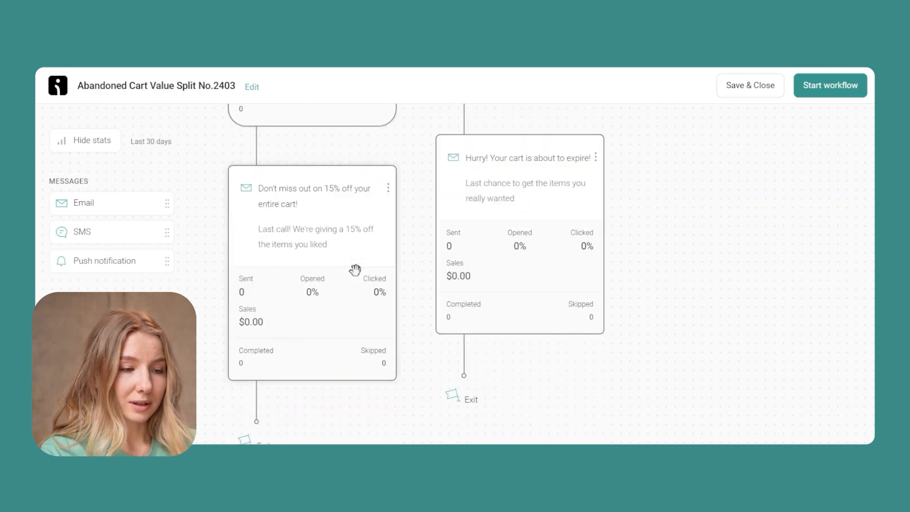
mouse_move(345, 217)
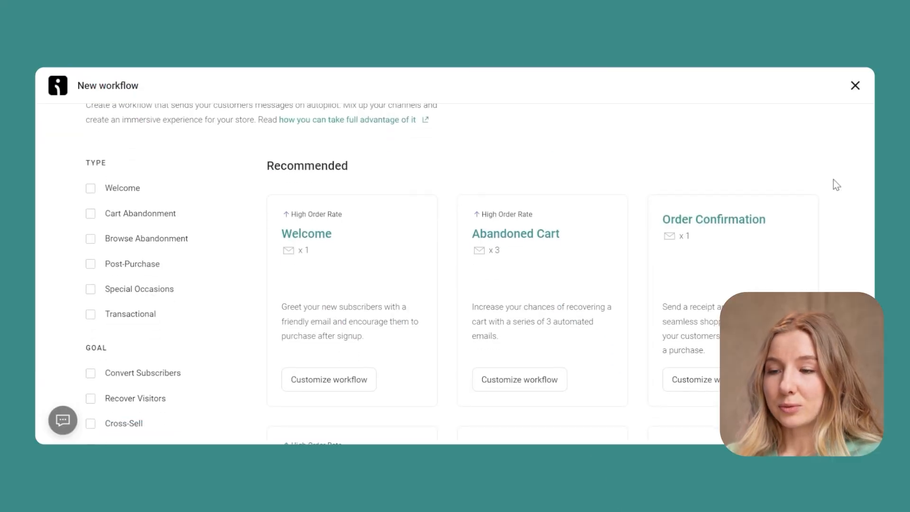
Step: Scroll the Customer Reactivation workflow down to its 30-day wait step
scroll("down", 3)
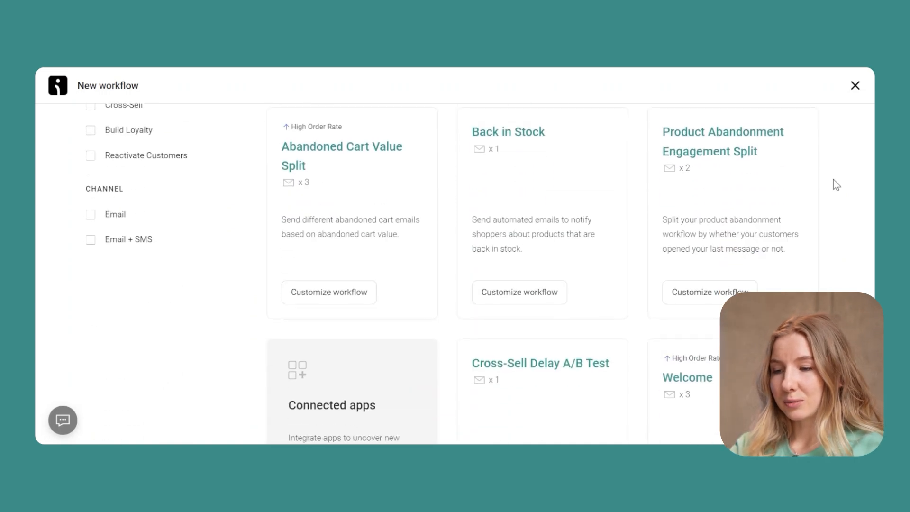
scroll("down", 3)
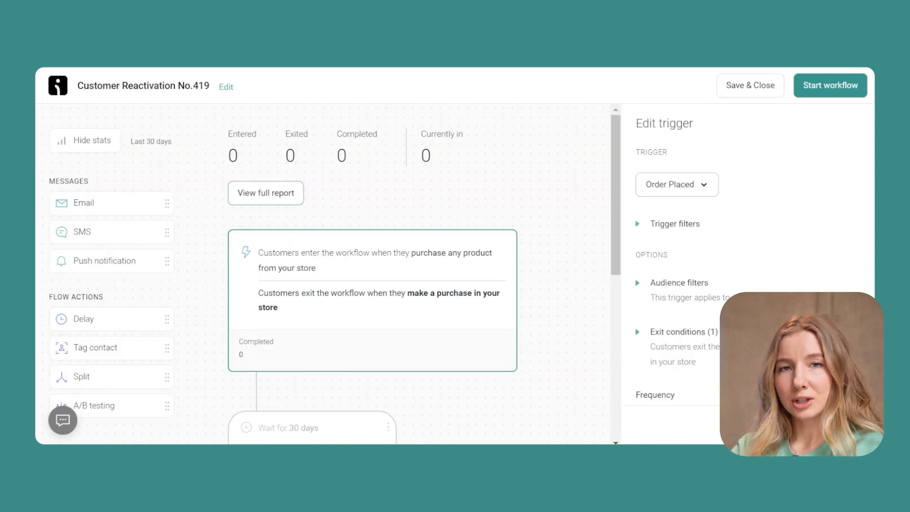
mouse_move(603, 345)
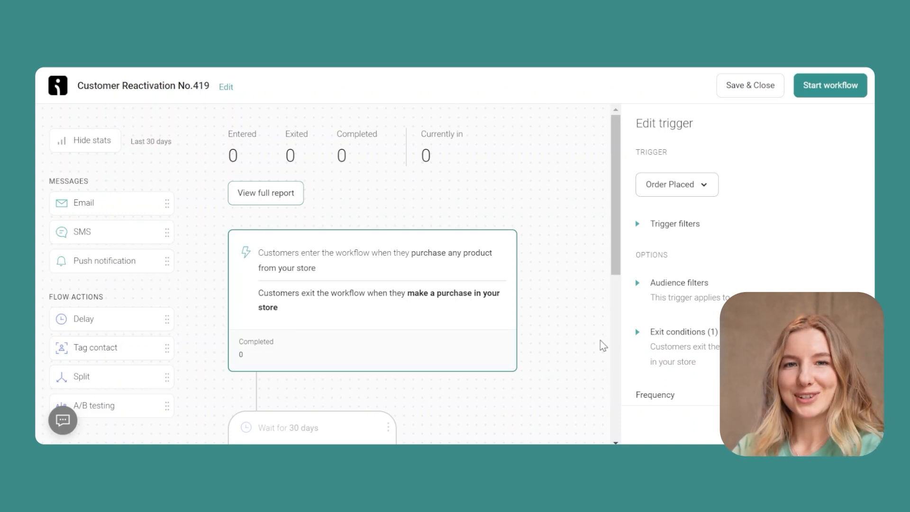
scroll("down", 3)
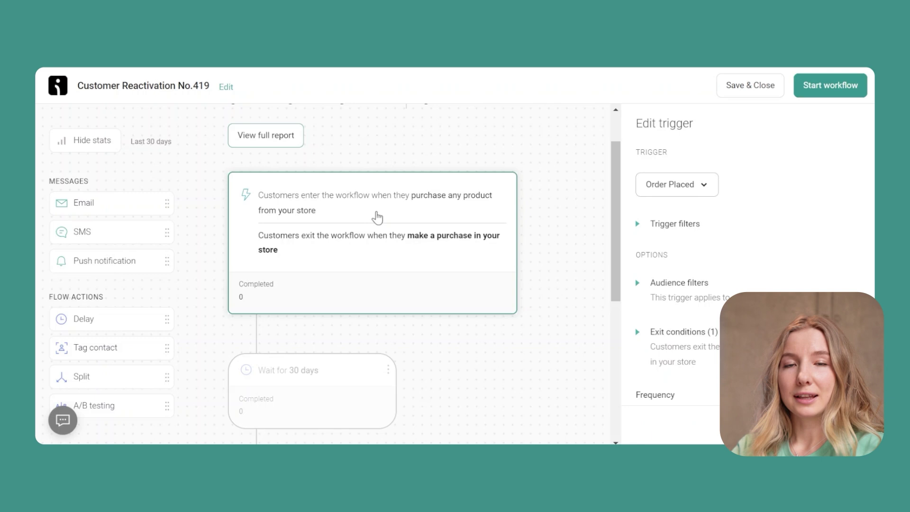
mouse_move(443, 255)
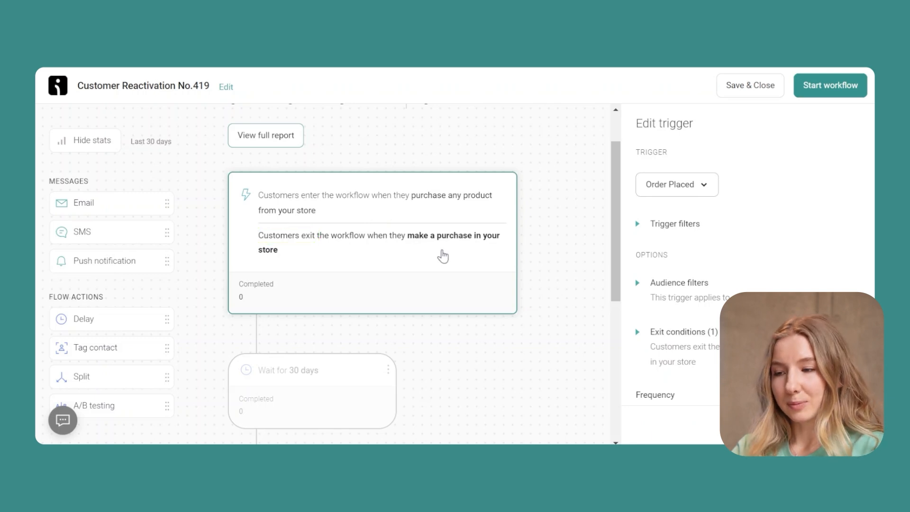
mouse_move(490, 262)
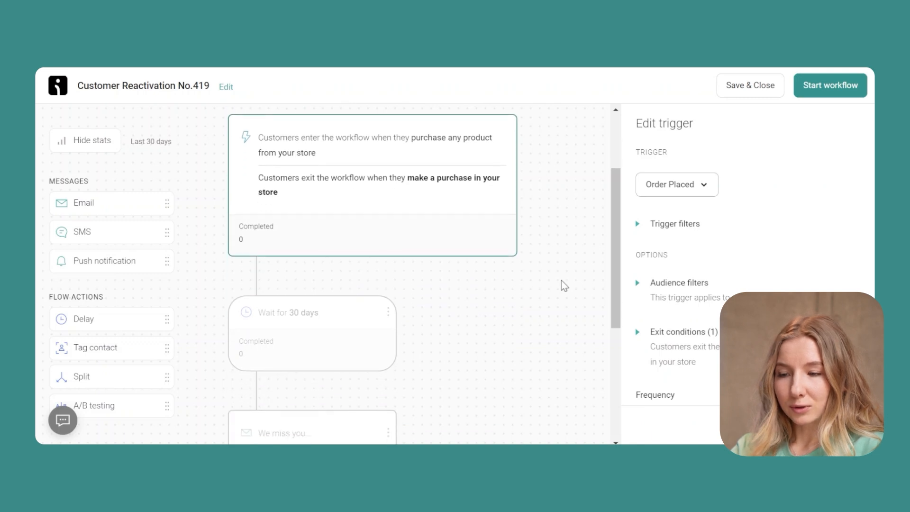
mouse_move(345, 313)
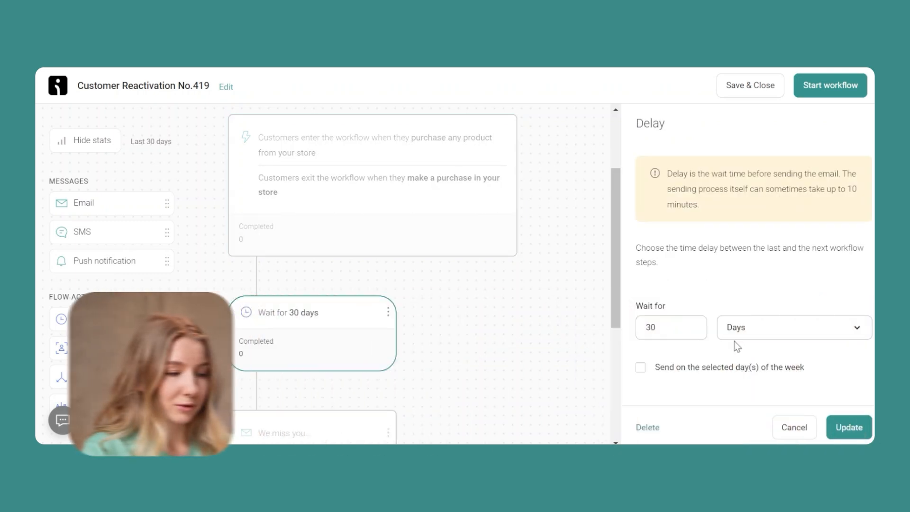
Step: Place an SMS message step below the Wait for 30 days node
scroll("down", 3)
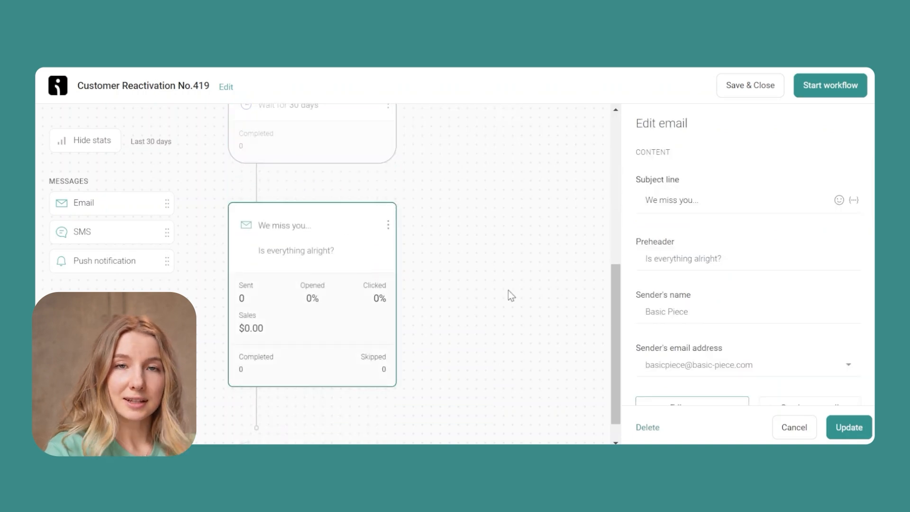
scroll("down", 3)
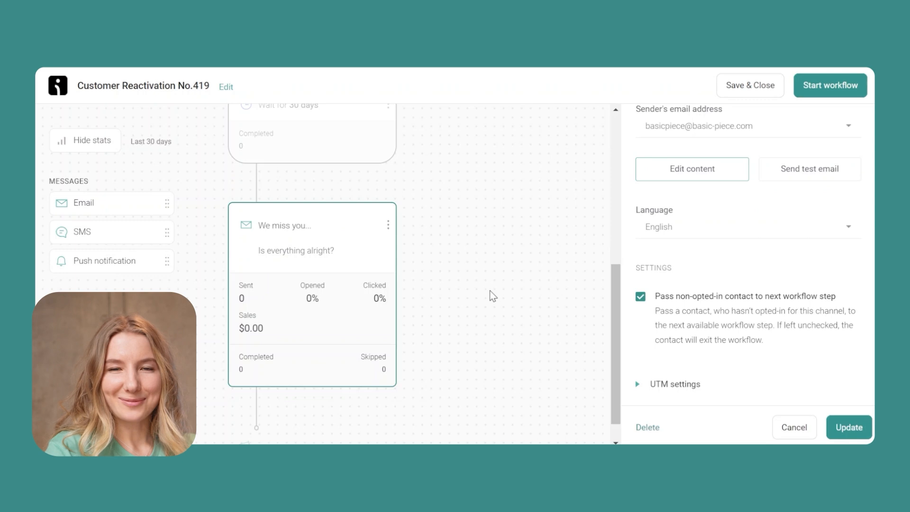
scroll("down", 3)
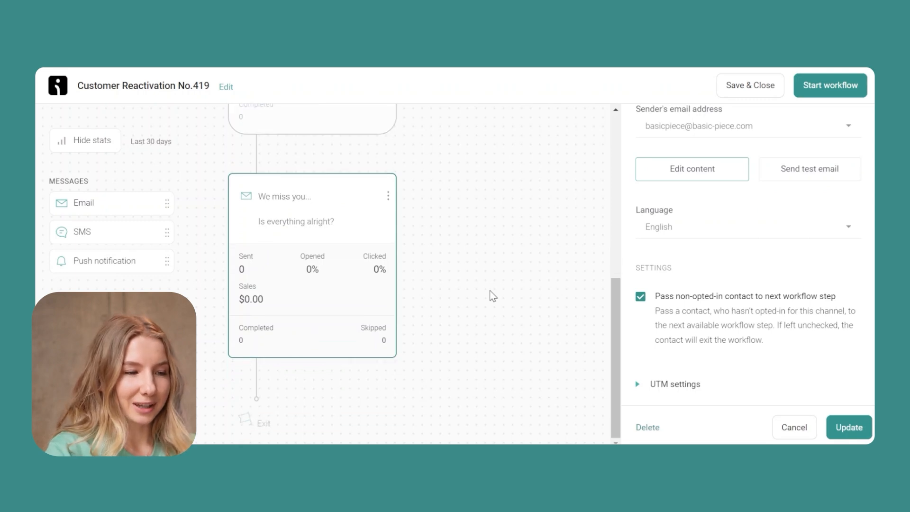
scroll("up", 3)
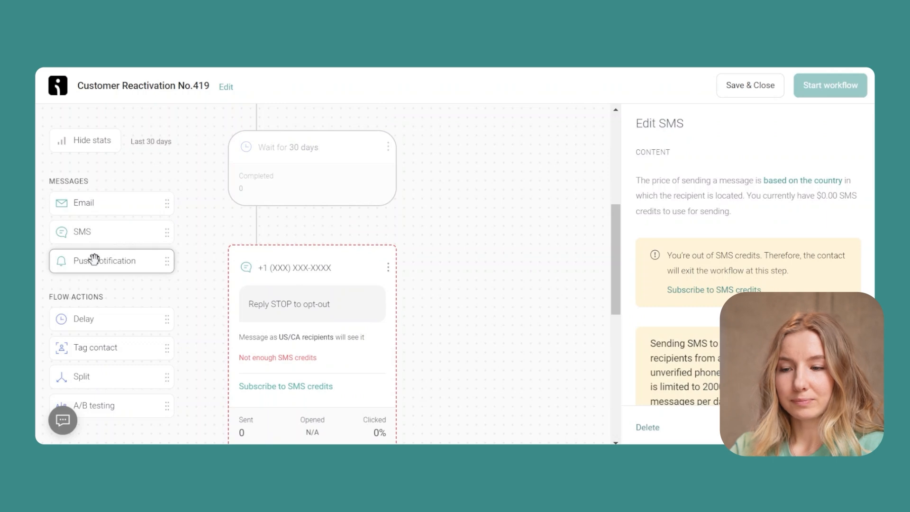
left_click(104, 261)
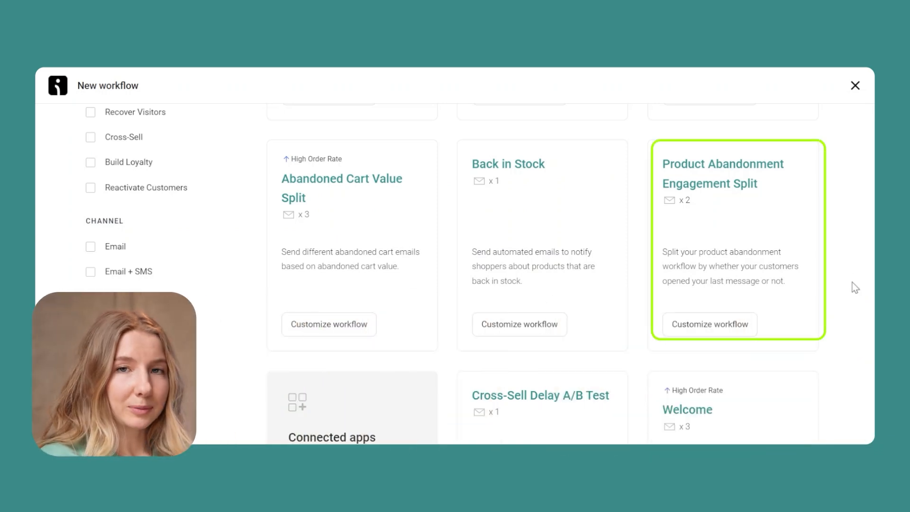
Step: Customize the Product Abandonment Engagement Split preset into a new workflow
left_click(709, 324)
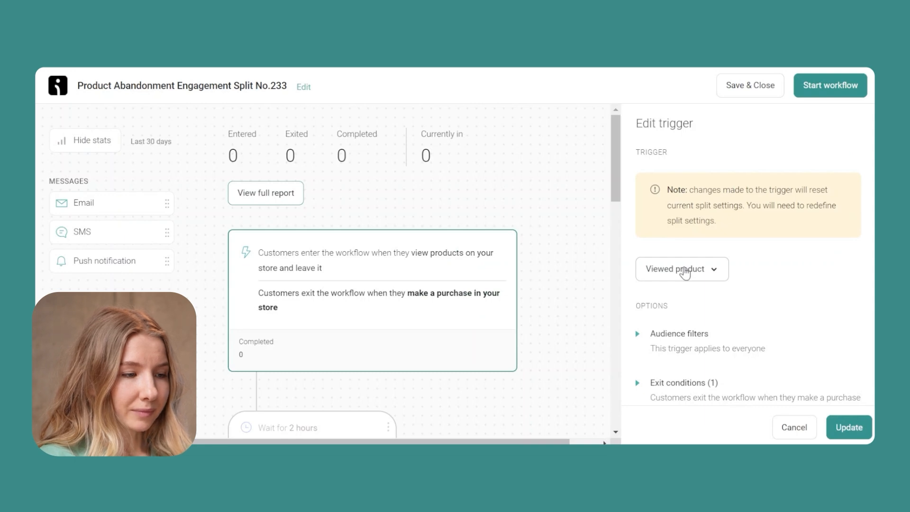
mouse_move(541, 377)
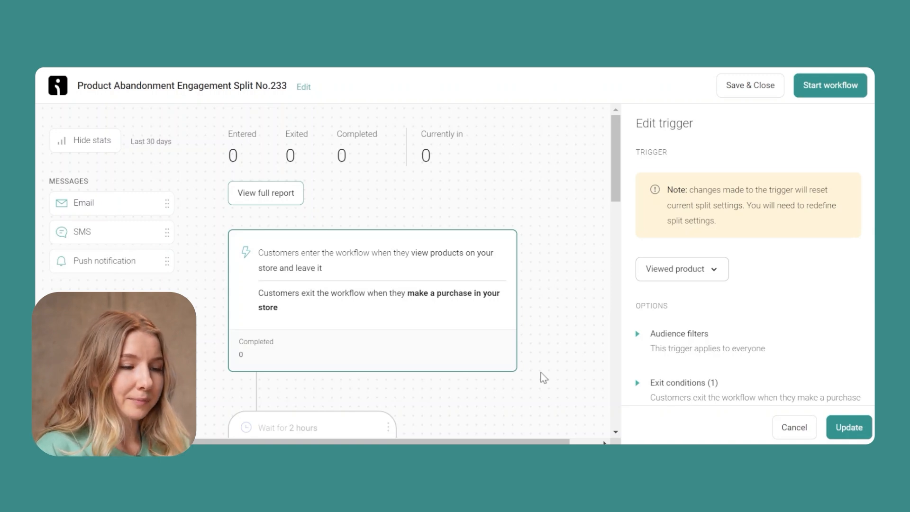
scroll("down", 3)
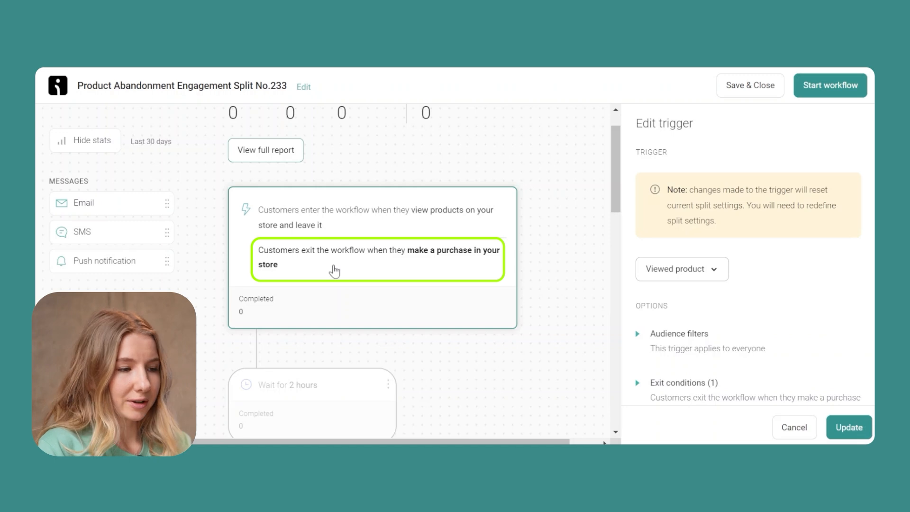
scroll("down", 3)
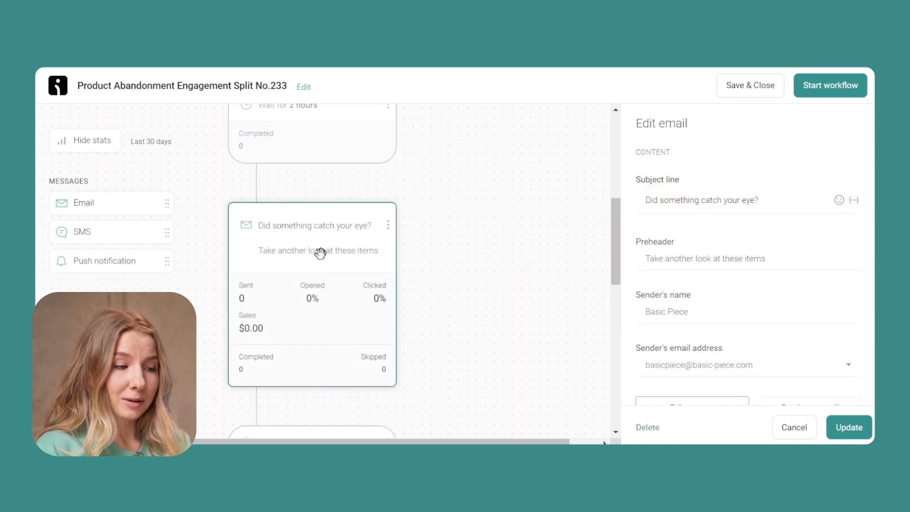
scroll("down", 3)
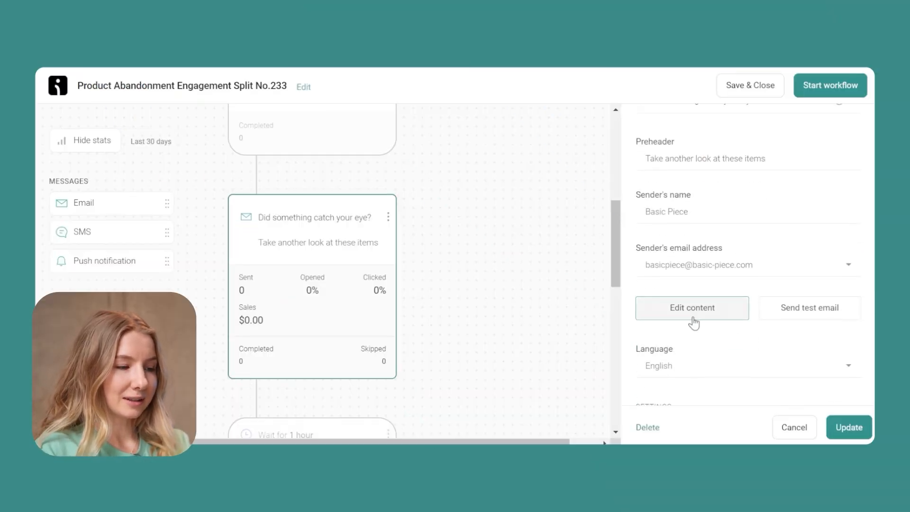
left_click(691, 307)
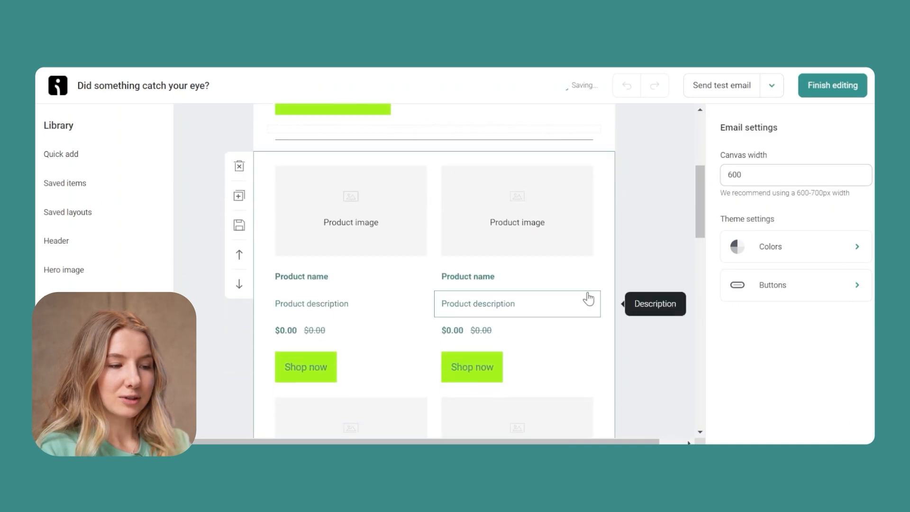
scroll("down", 3)
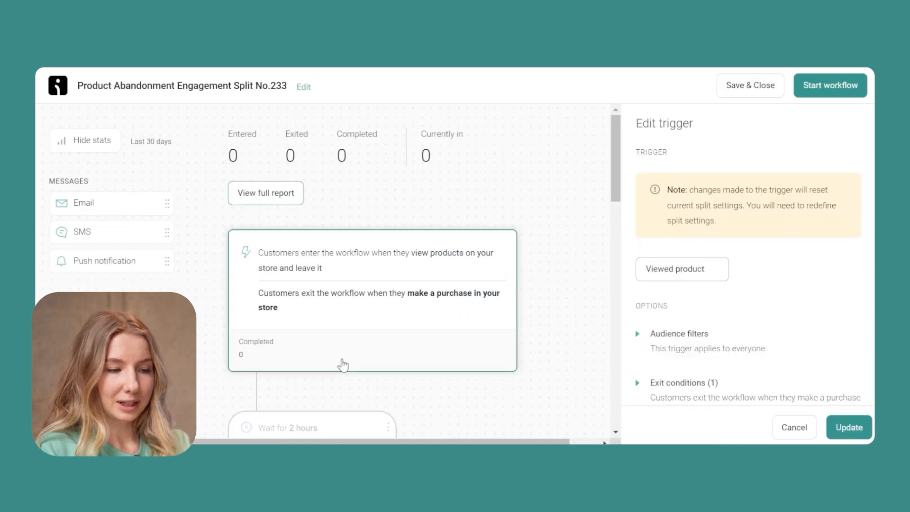
Step: Scroll past the split and No-path email, then return to the New workflow gallery
scroll("down", 3)
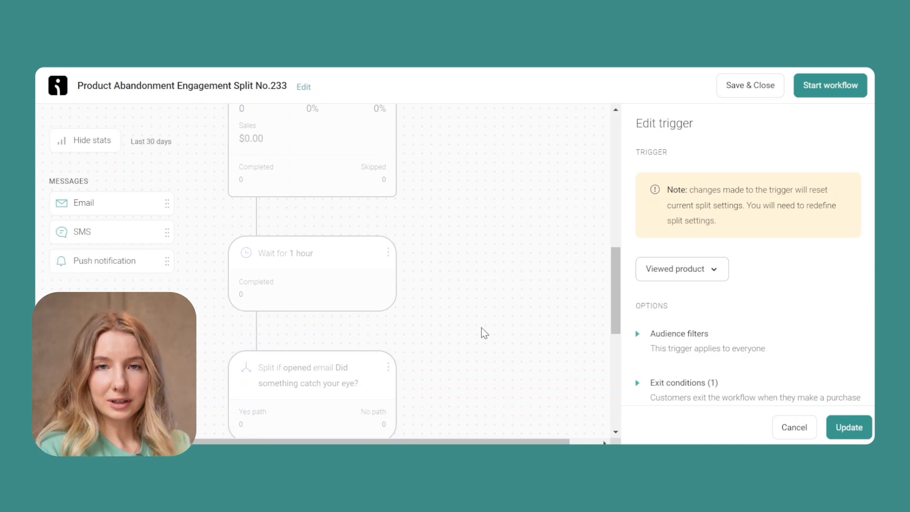
scroll("up", 3)
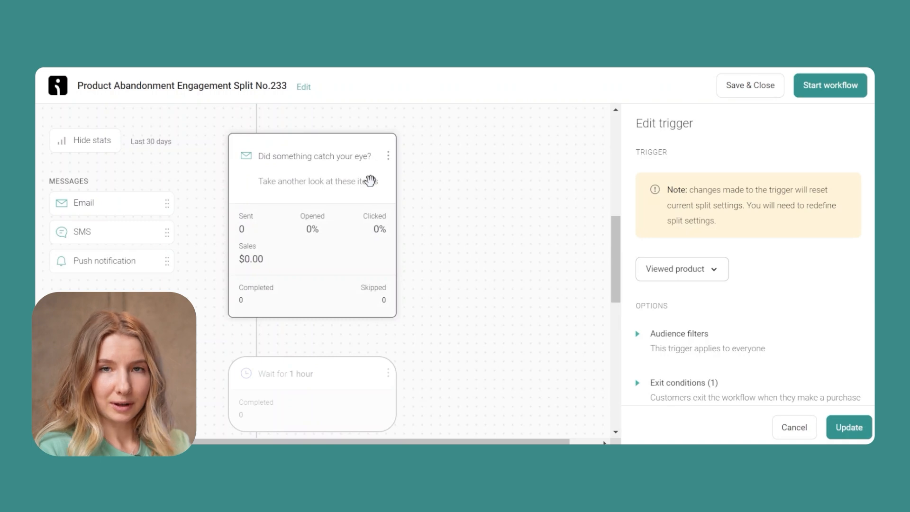
scroll("down", 3)
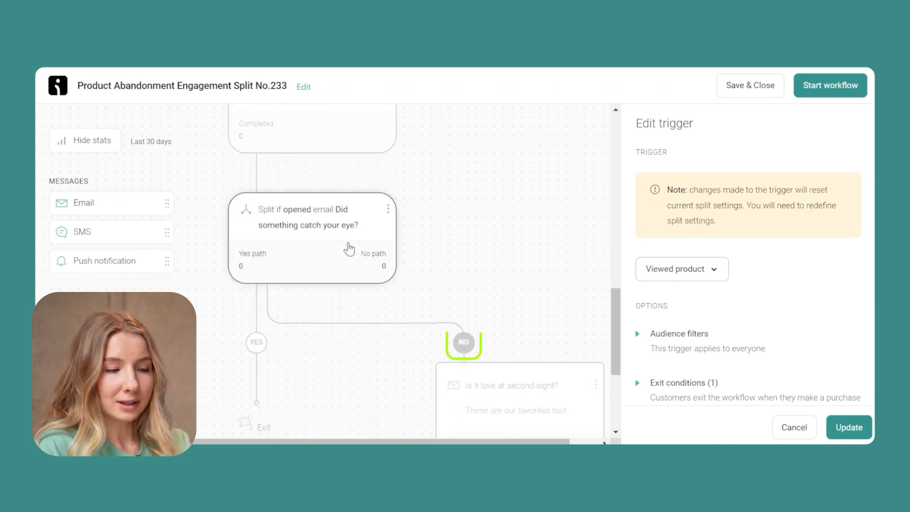
scroll("down", 3)
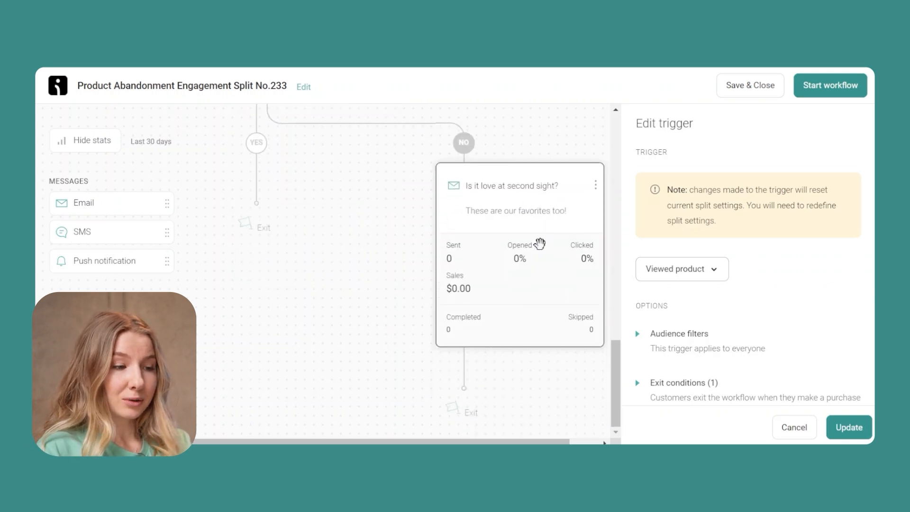
left_click(520, 252)
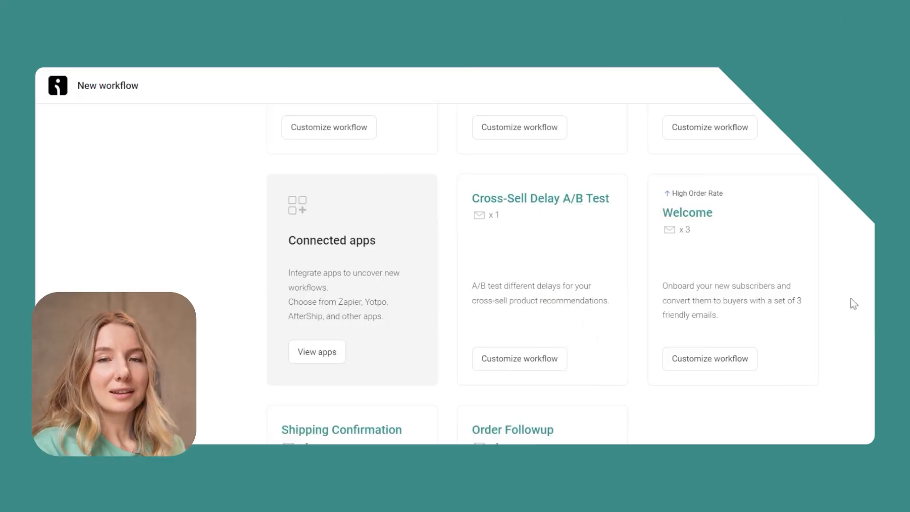
mouse_move(633, 267)
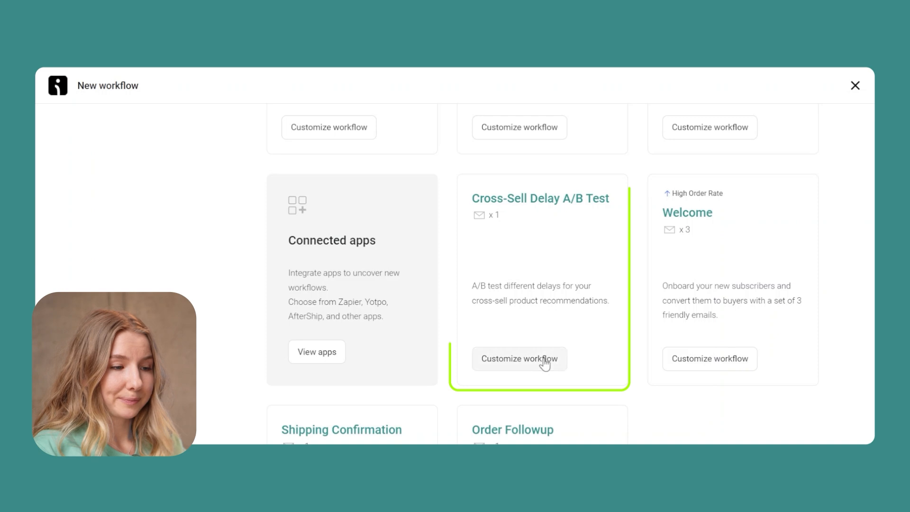
Step: Customize the Cross-Sell Delay A/B Test preset into a new workflow and scroll the canvas
left_click(519, 358)
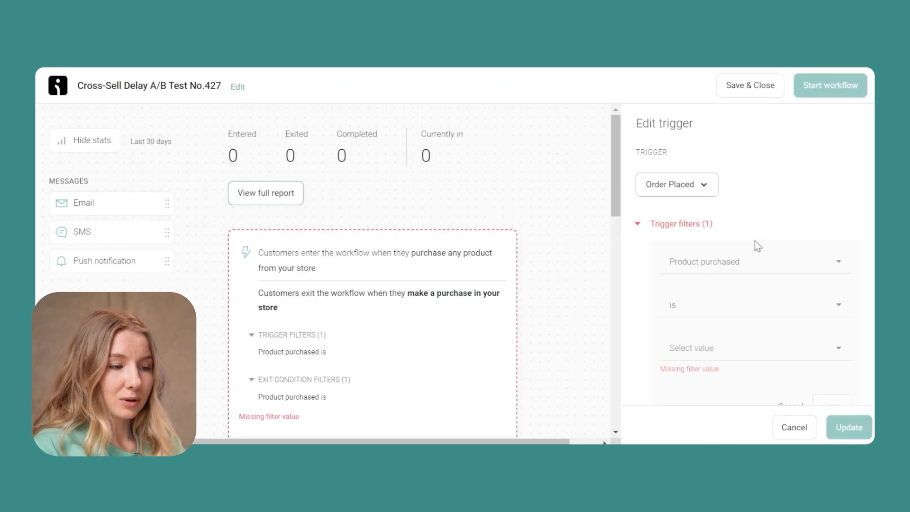
mouse_move(547, 365)
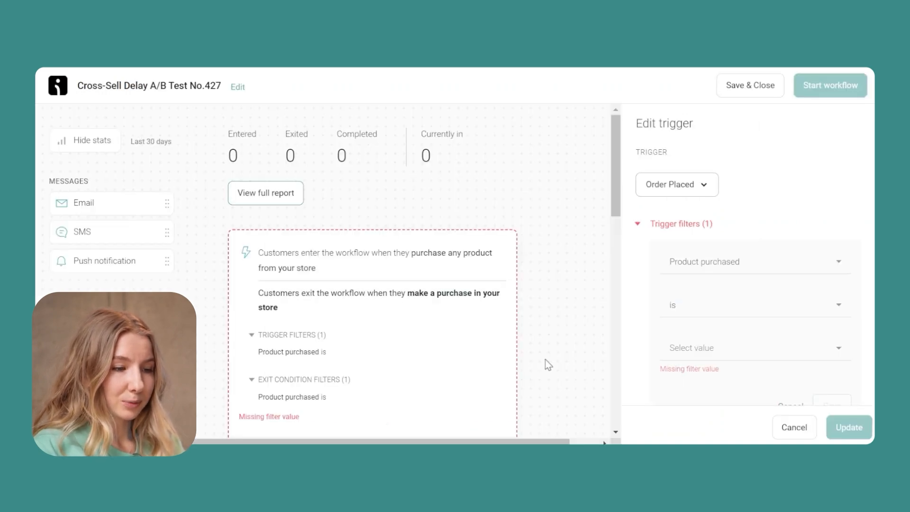
scroll("down", 3)
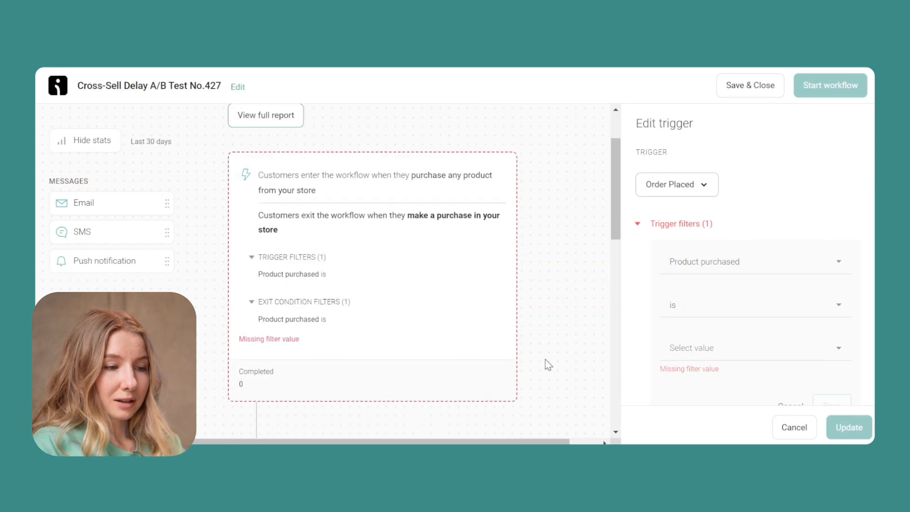
mouse_move(503, 194)
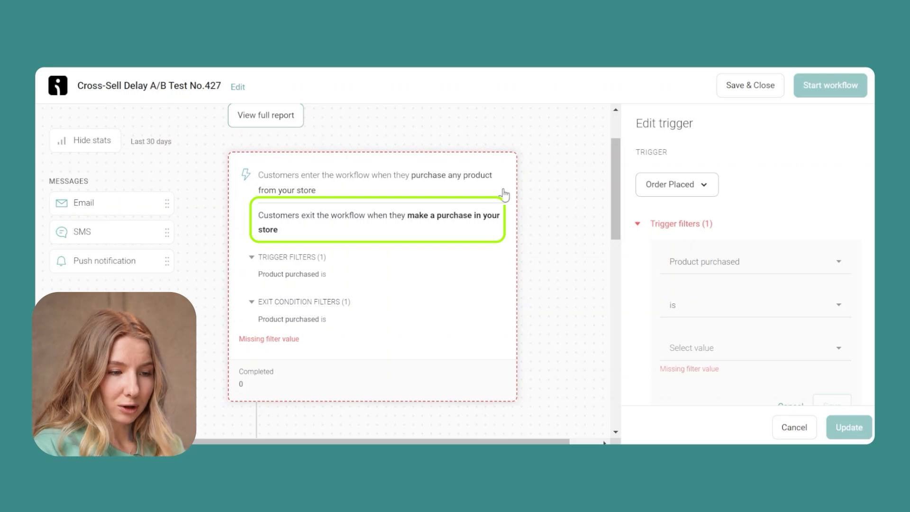
mouse_move(608, 290)
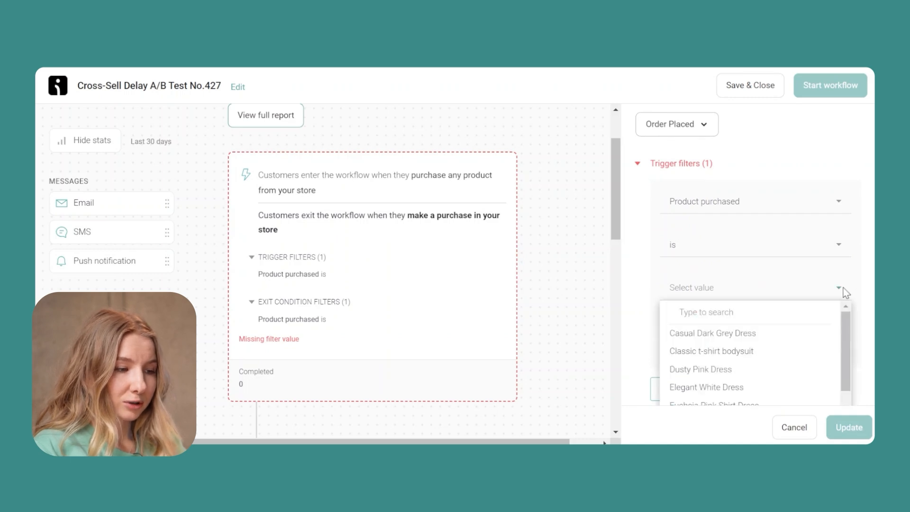
Step: Set the trigger's product filter to Casual Dark Grey Dress and save it
scroll("down", 3)
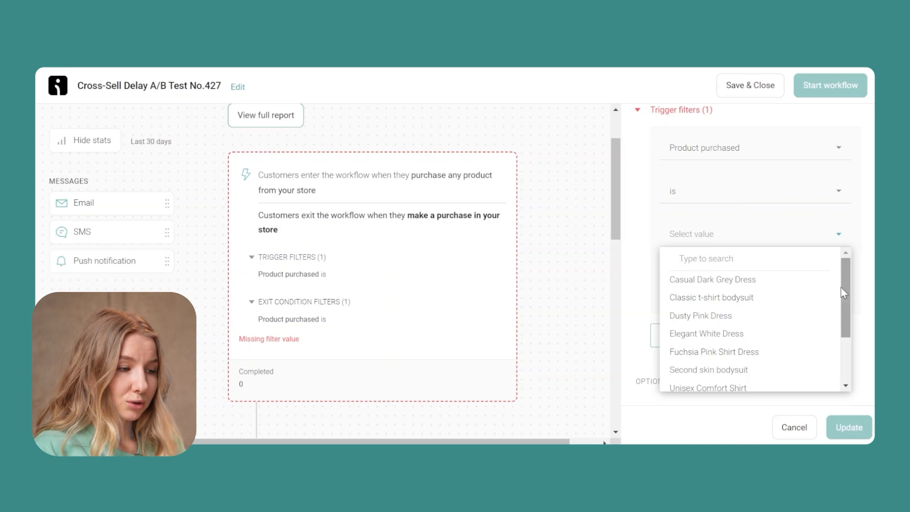
left_click(712, 278)
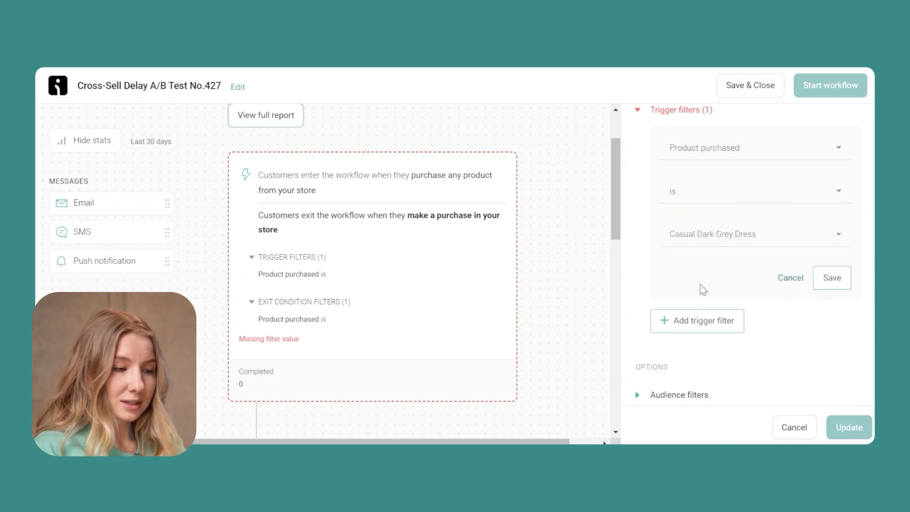
left_click(831, 277)
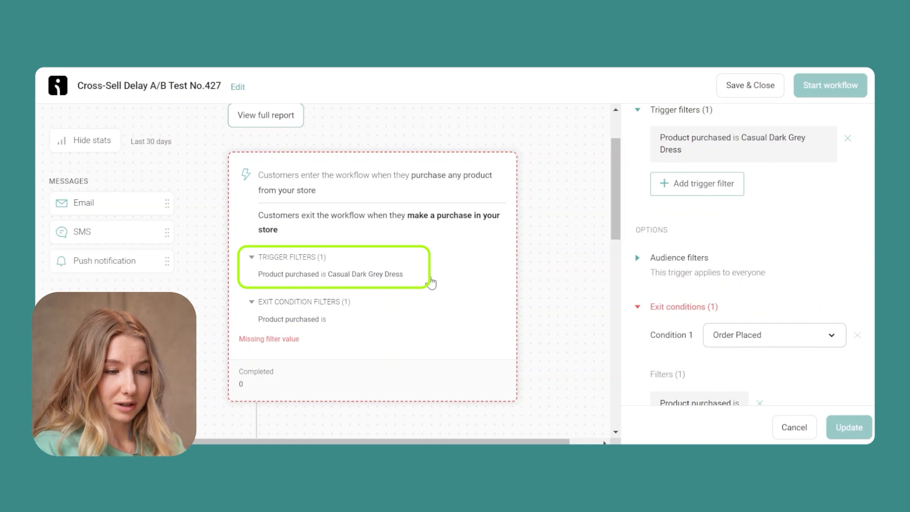
mouse_move(789, 282)
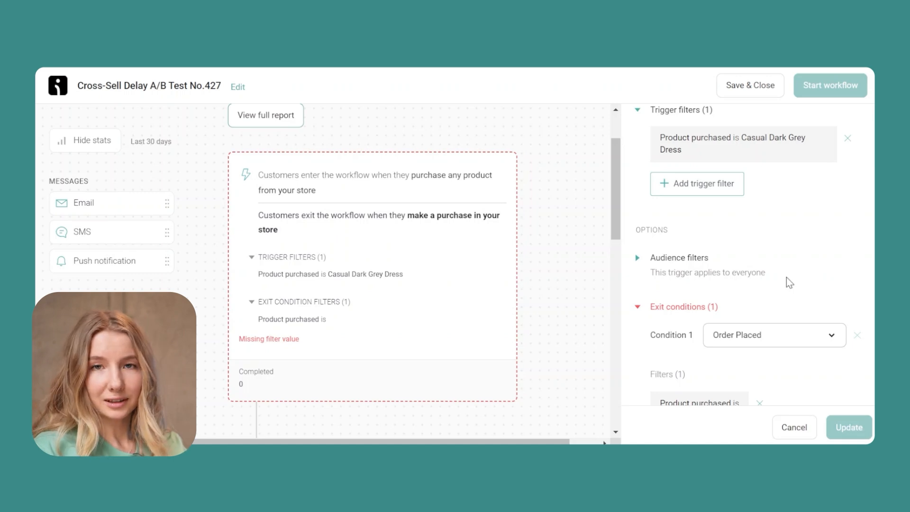
Step: Set the exit condition's purchased product to Dusty Pink Dress
scroll("down", 3)
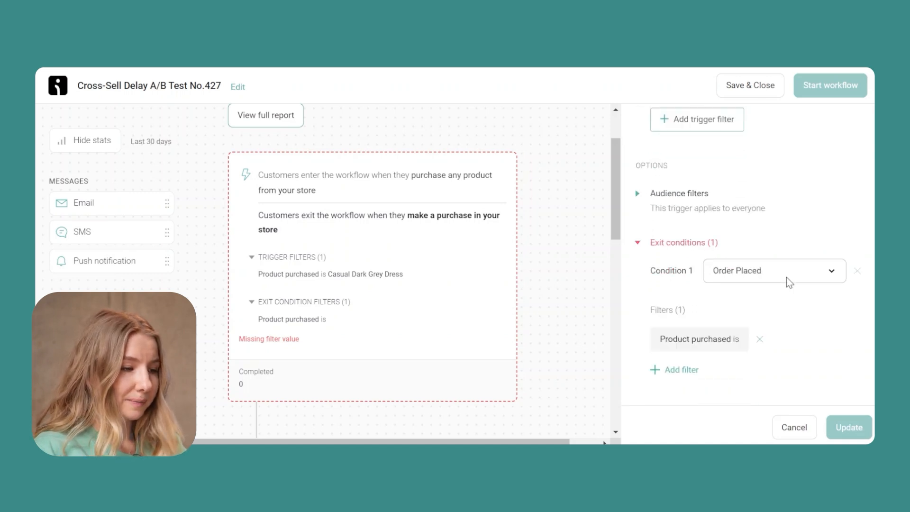
scroll("down", 3)
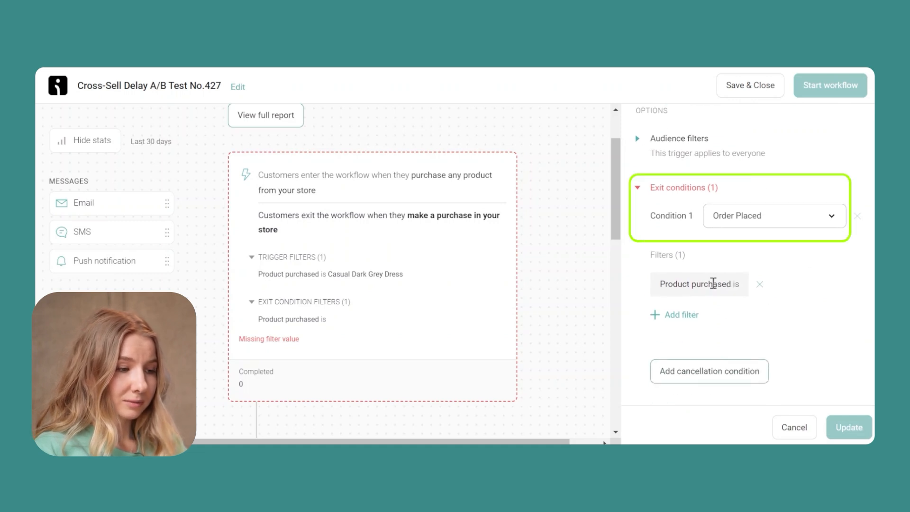
left_click(698, 283)
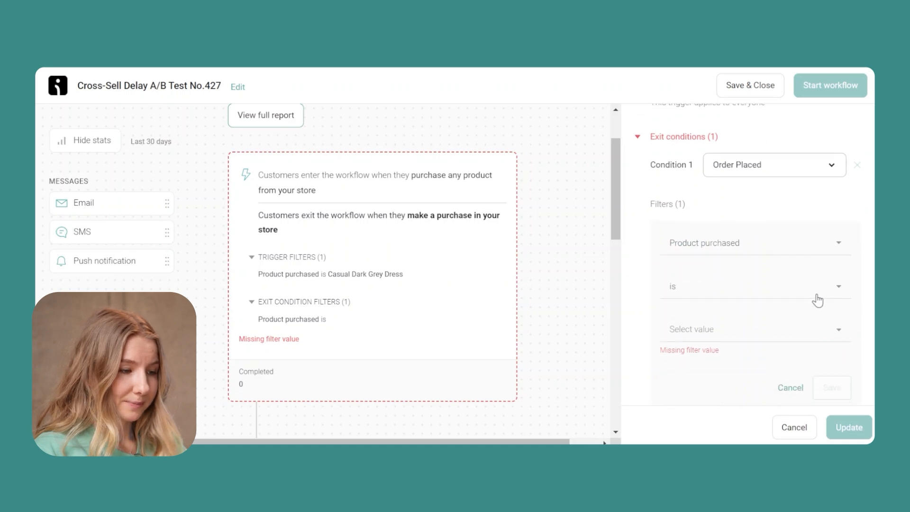
left_click(748, 329)
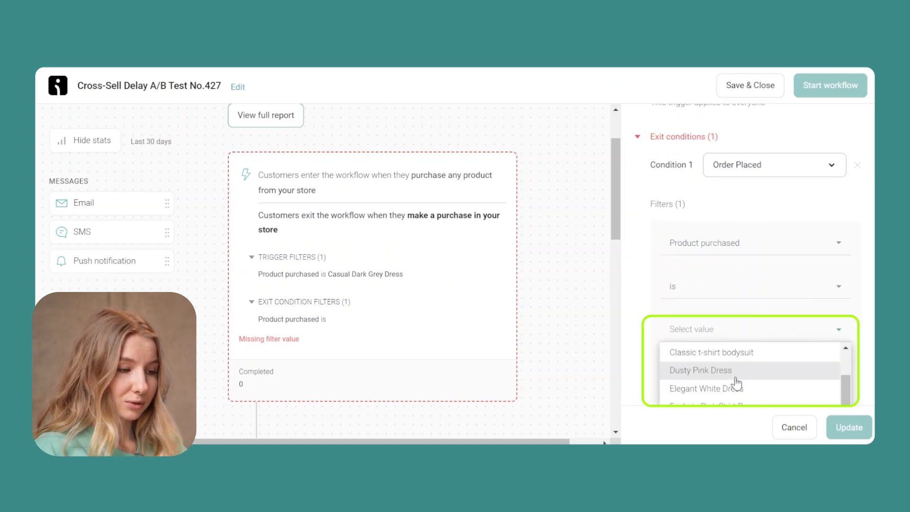
left_click(700, 369)
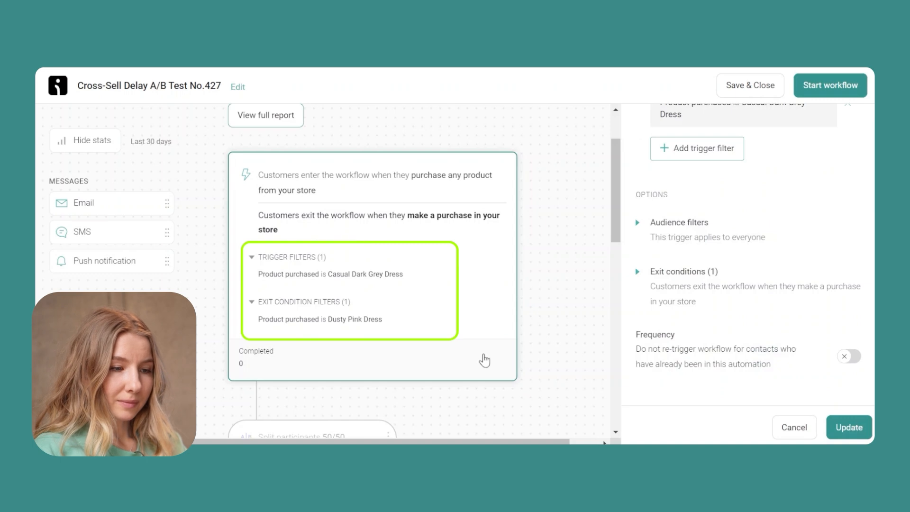
Step: Scroll the canvas past the 50/50 split and its 3- and 7-day waits to the cross-sell emails
scroll("down", 3)
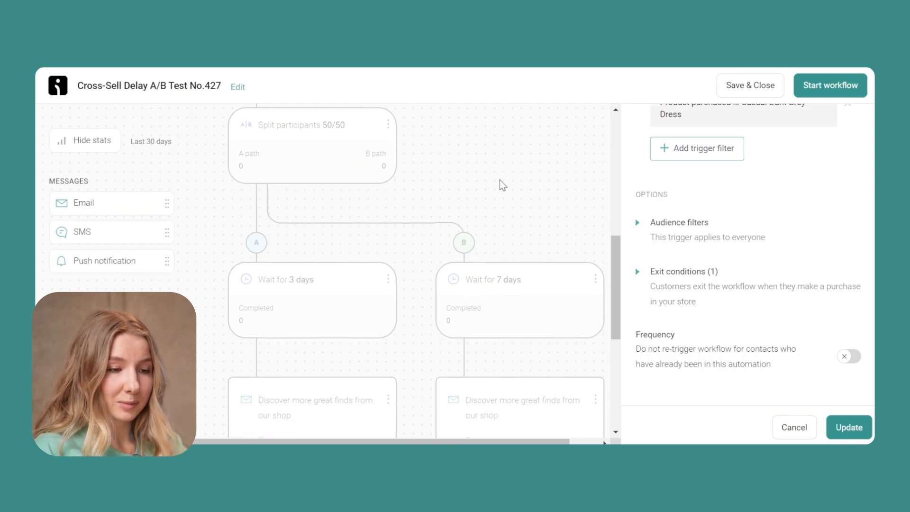
scroll("down", 3)
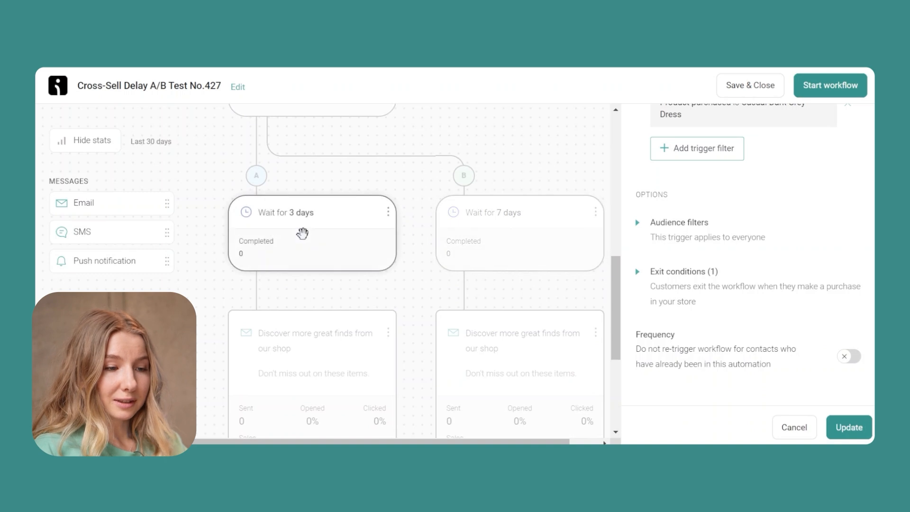
mouse_move(343, 253)
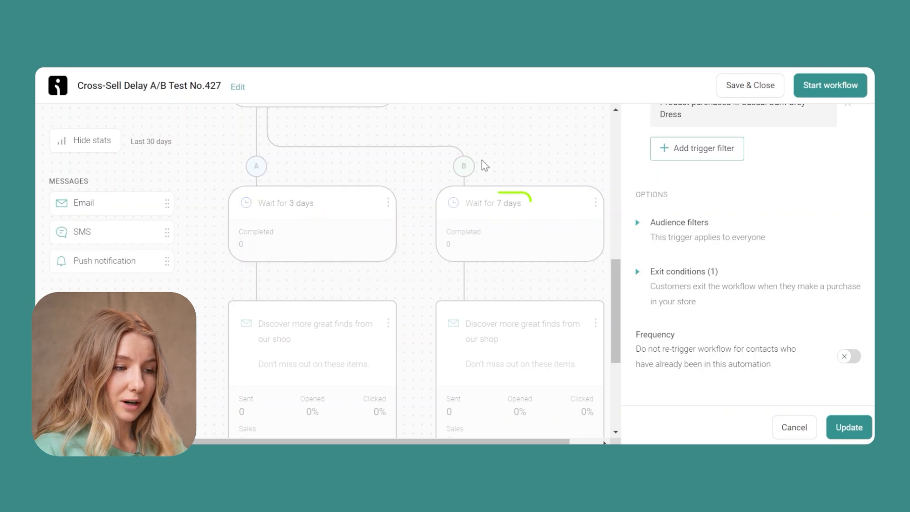
scroll("down", 3)
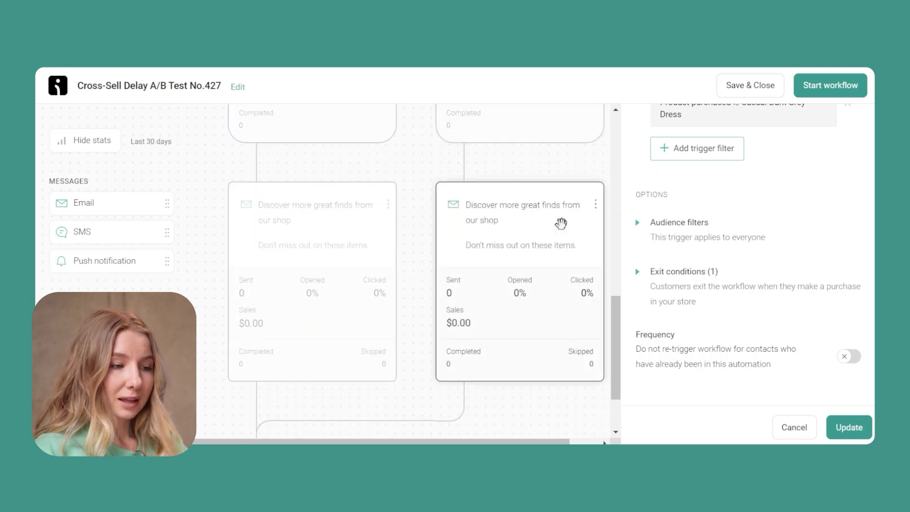
scroll("up", 3)
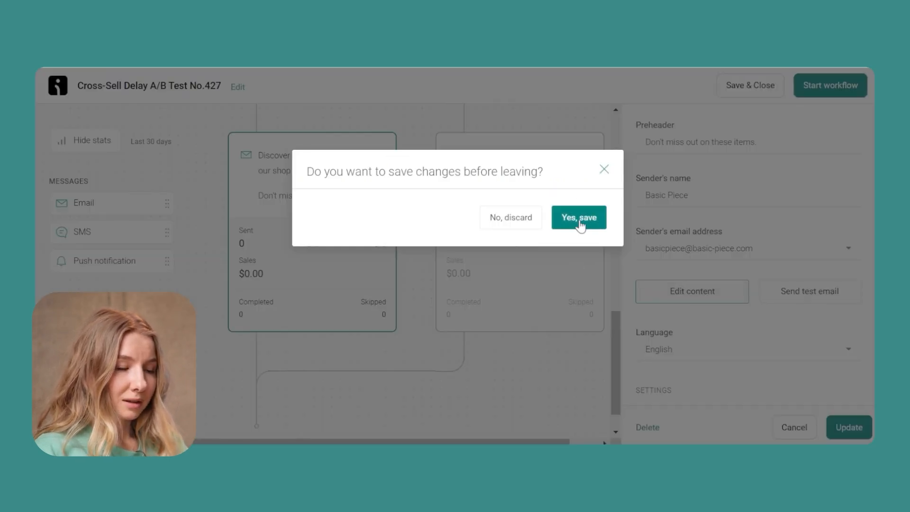
Step: Save pending changes, then feature Dusty Pink Dress in the first email's product listing
left_click(578, 217)
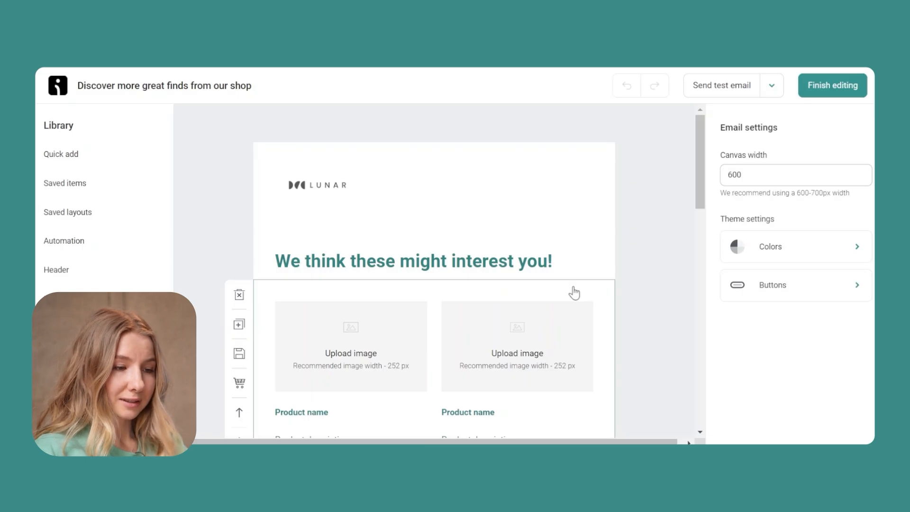
scroll("down", 3)
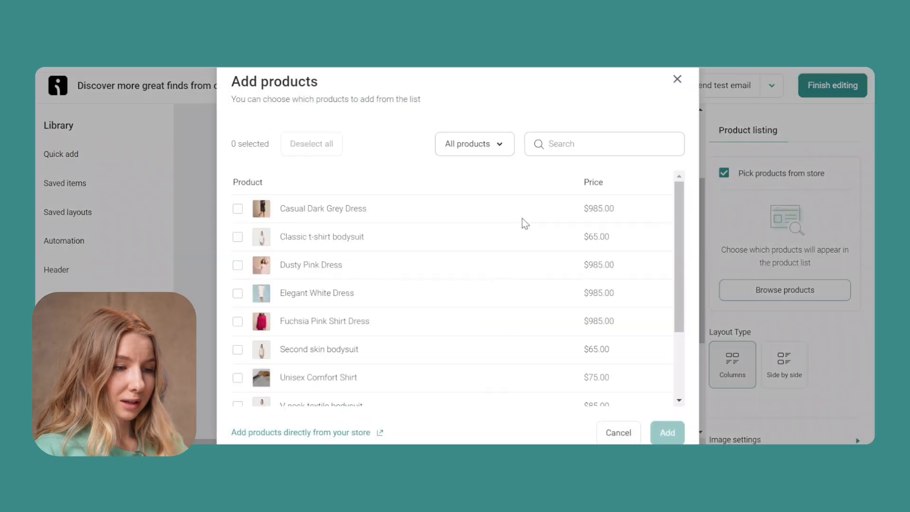
left_click(237, 264)
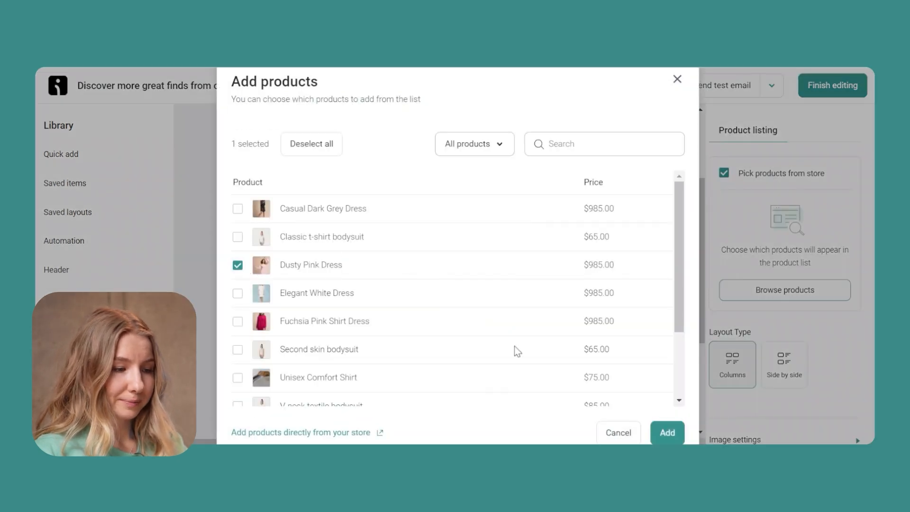
left_click(666, 432)
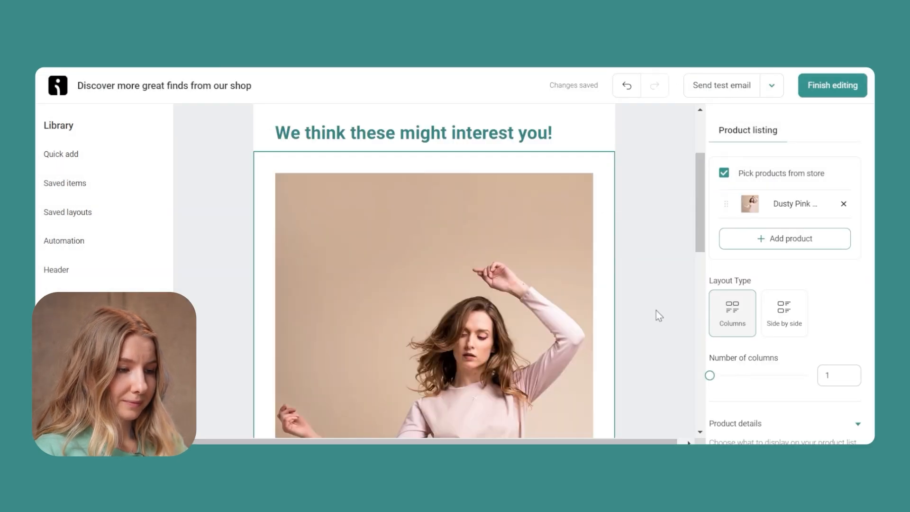
Step: Feature Dusty Pink Dress in the second cross-sell email's product listing
scroll("down", 3)
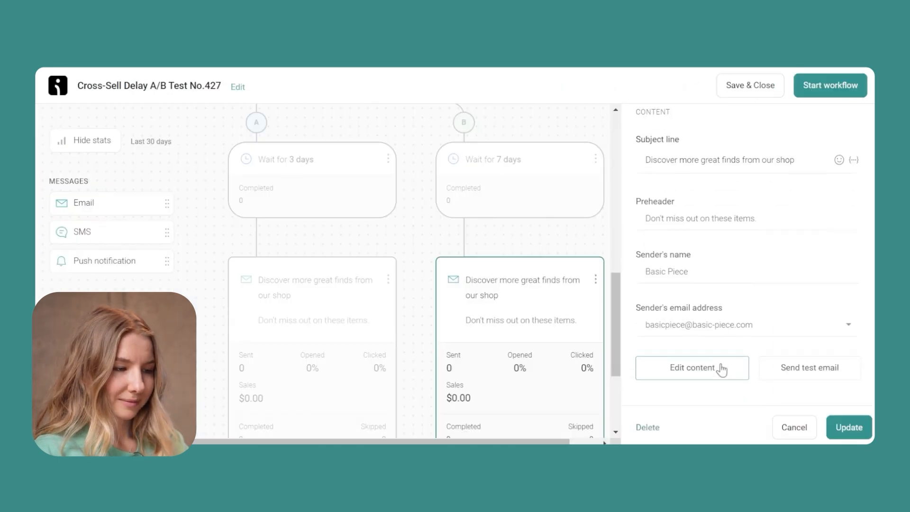
left_click(692, 368)
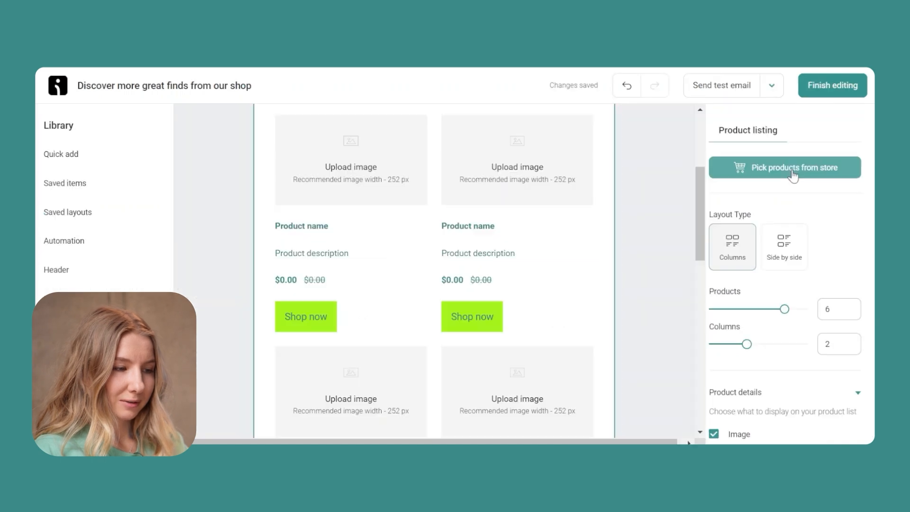
left_click(784, 167)
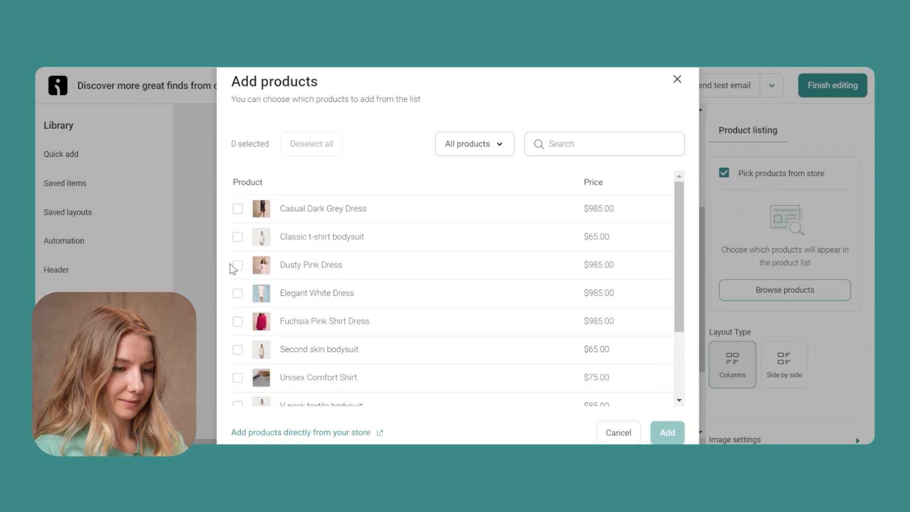
left_click(237, 264)
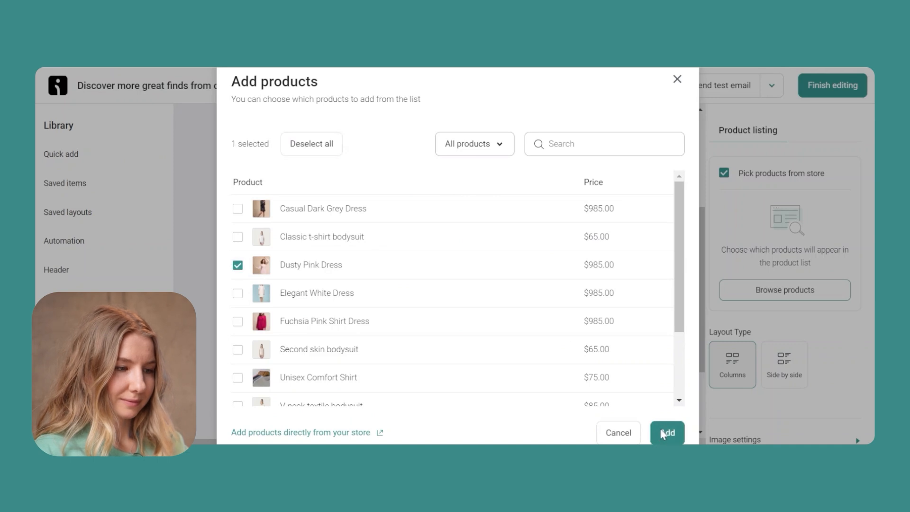
left_click(666, 432)
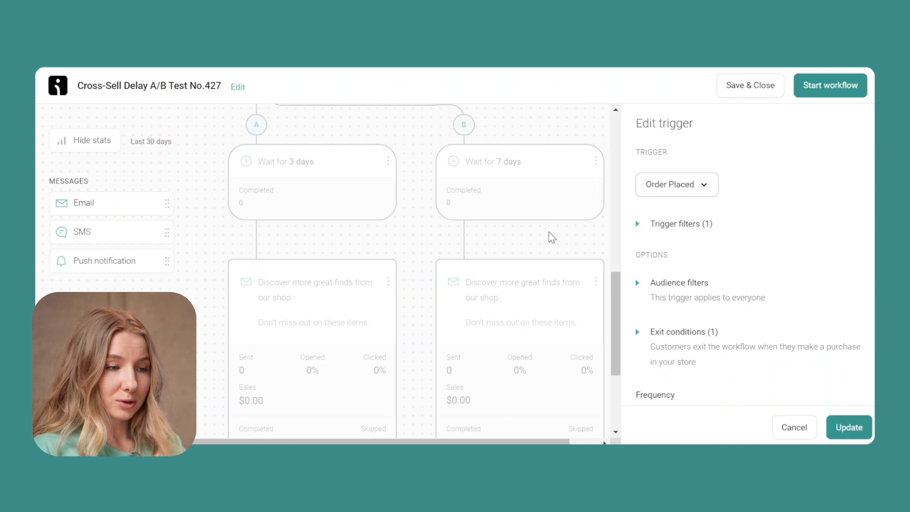
mouse_move(312, 183)
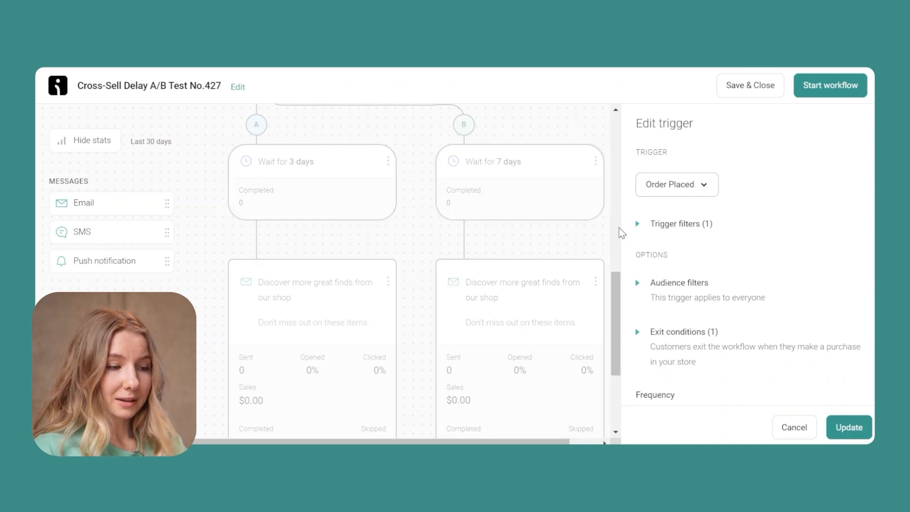
Step: Scroll down the workflow branches to the shared Exit step
scroll("down", 3)
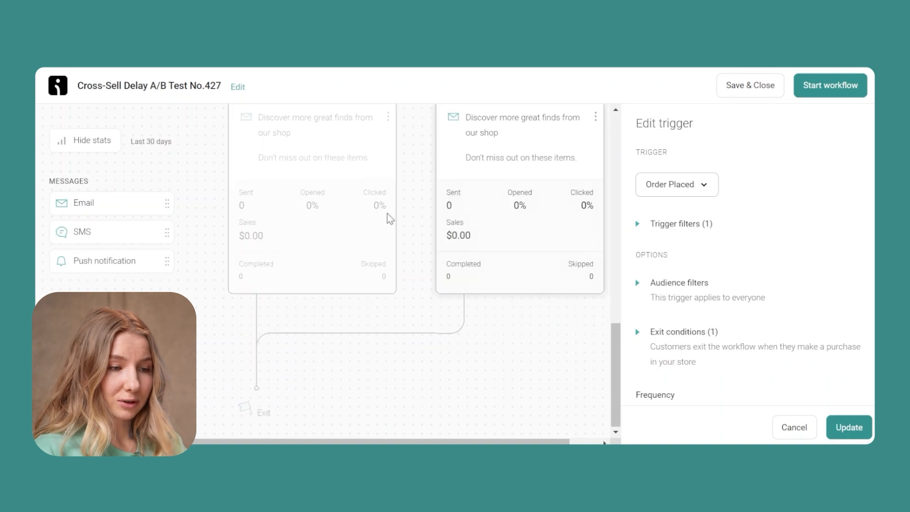
mouse_move(564, 255)
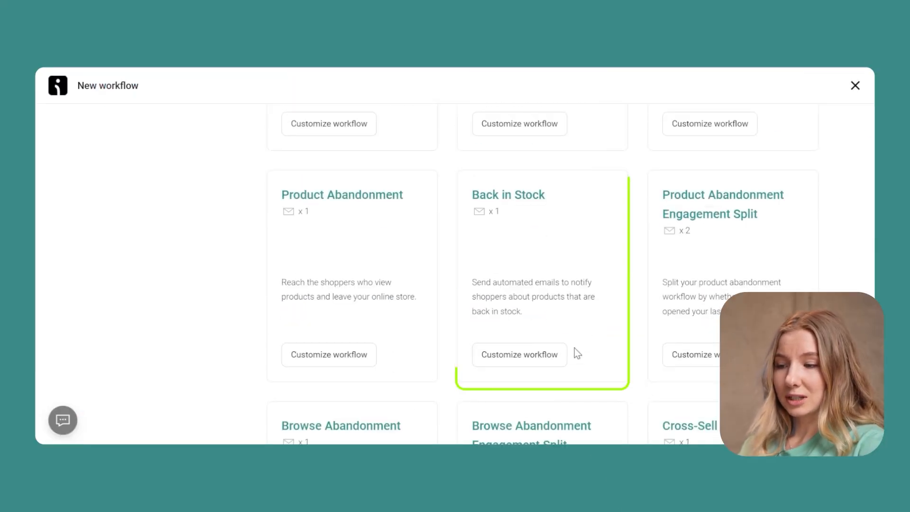
mouse_move(577, 352)
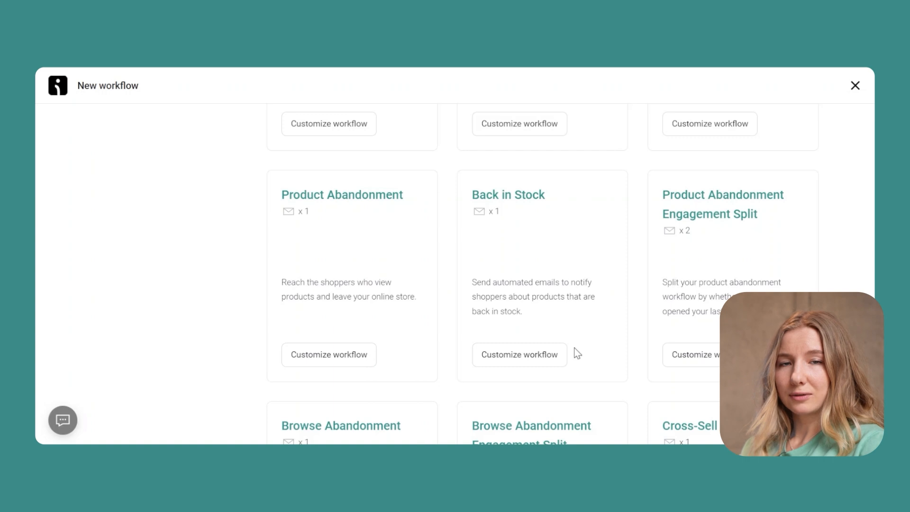
mouse_move(533, 225)
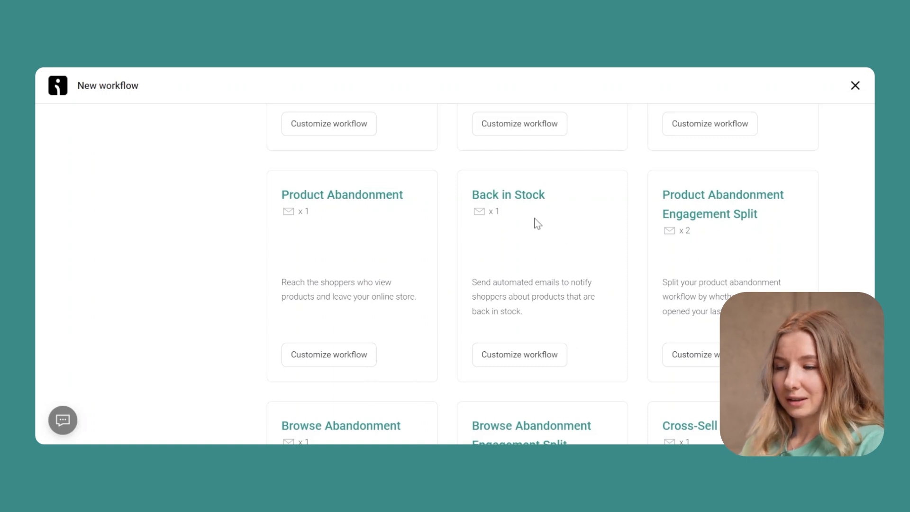
mouse_move(611, 325)
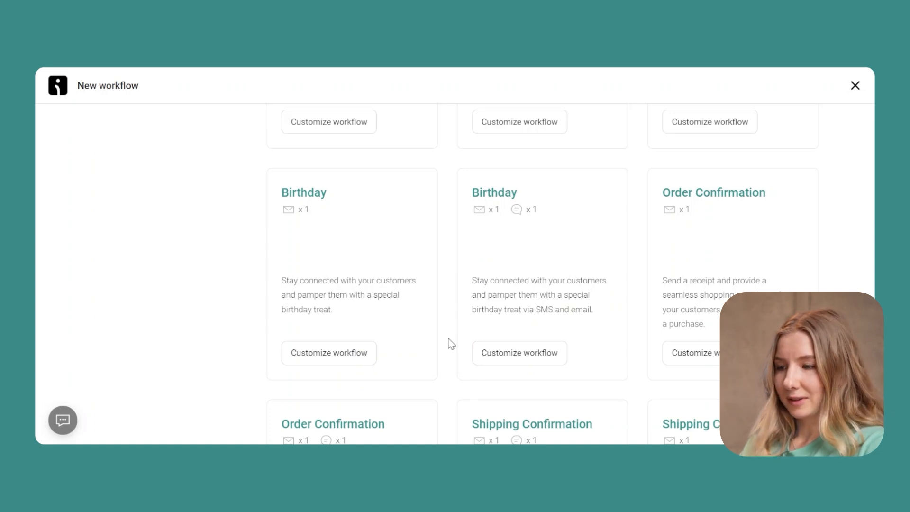
Step: Scroll back up the preset gallery to the Choose automation workflow page
scroll("up", 3)
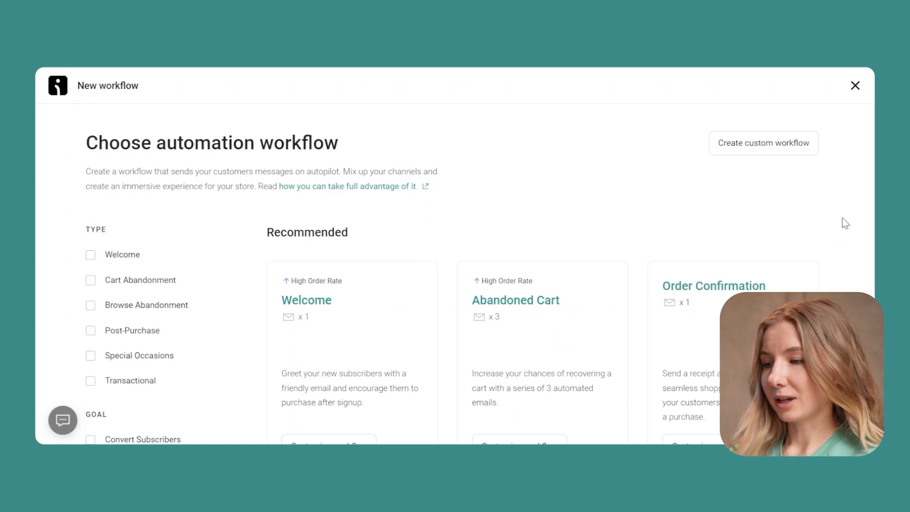
mouse_move(774, 155)
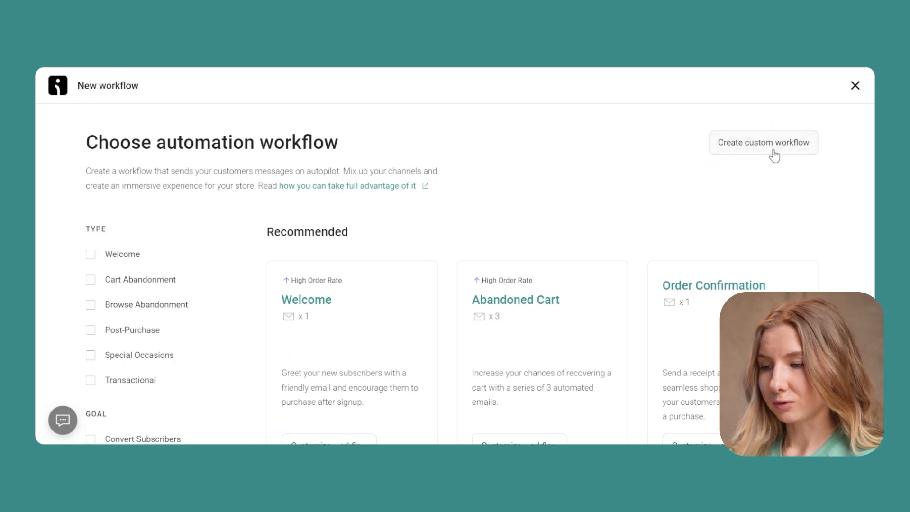
Step: Start a custom workflow from scratch and list its available triggers
left_click(762, 142)
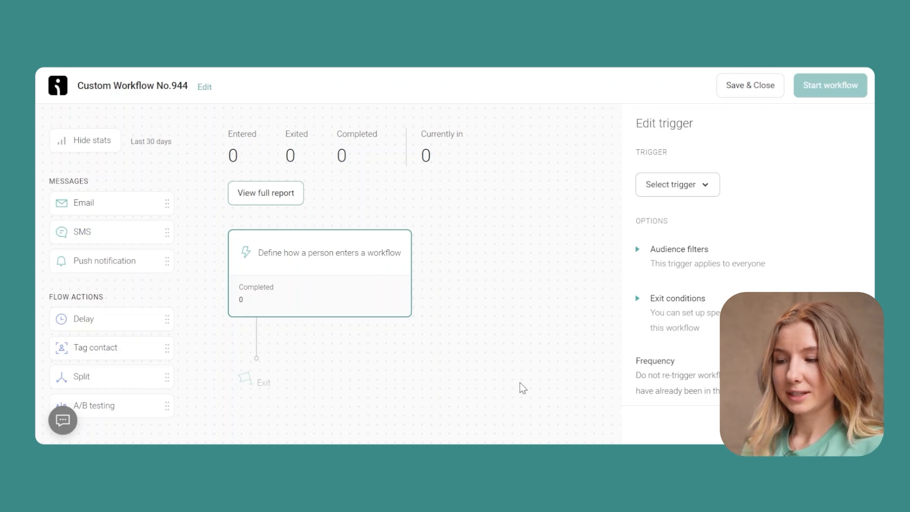
mouse_move(620, 339)
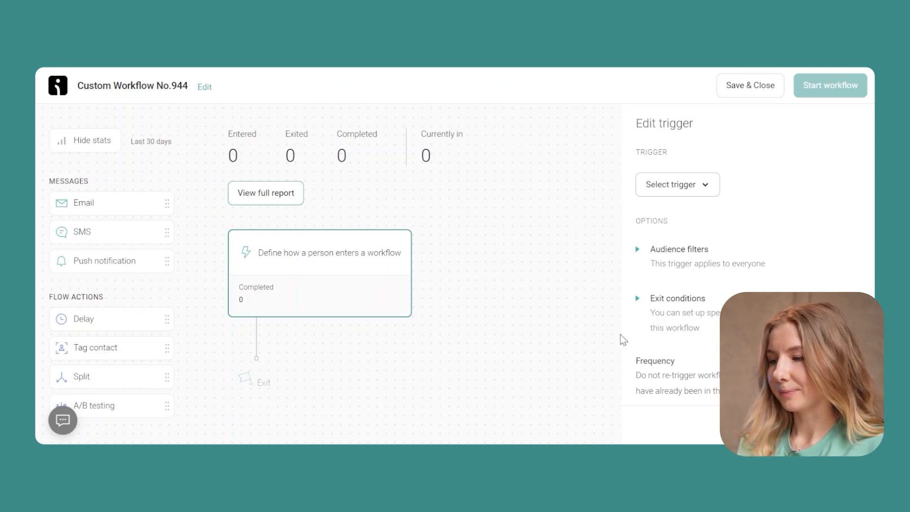
left_click(677, 185)
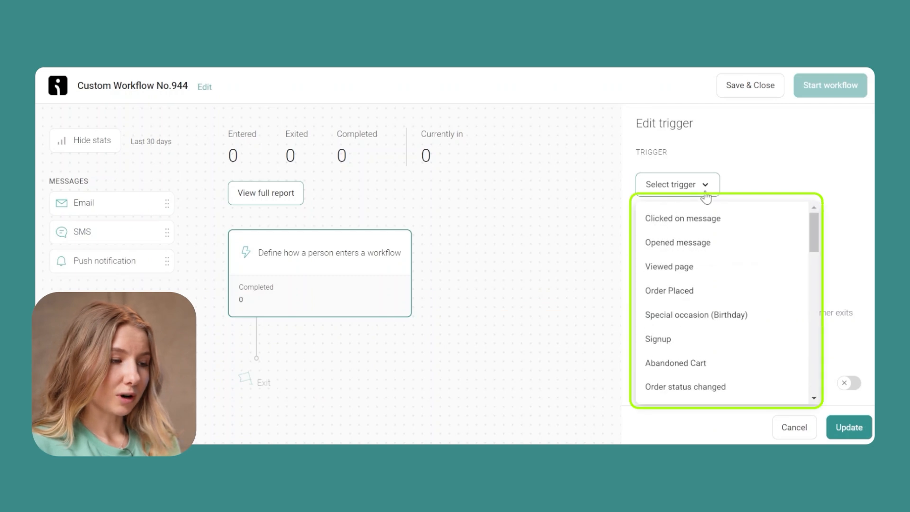
mouse_move(836, 206)
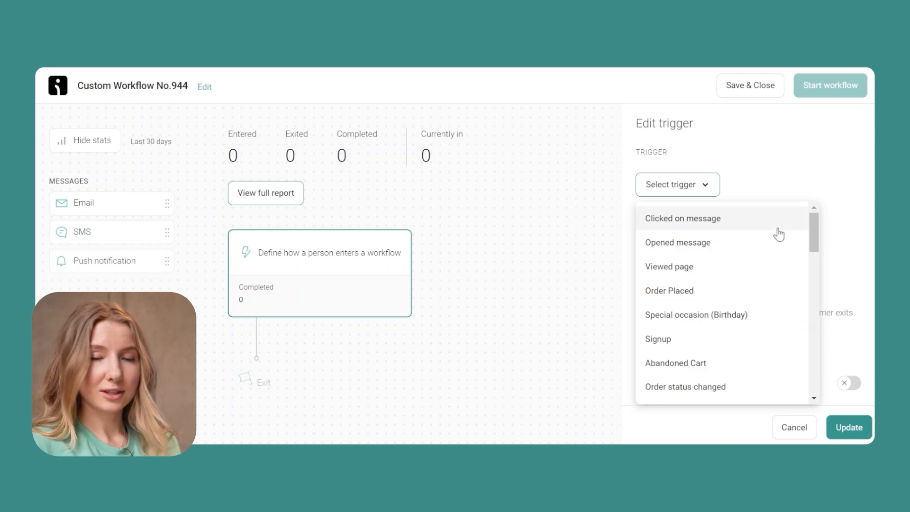
mouse_move(774, 259)
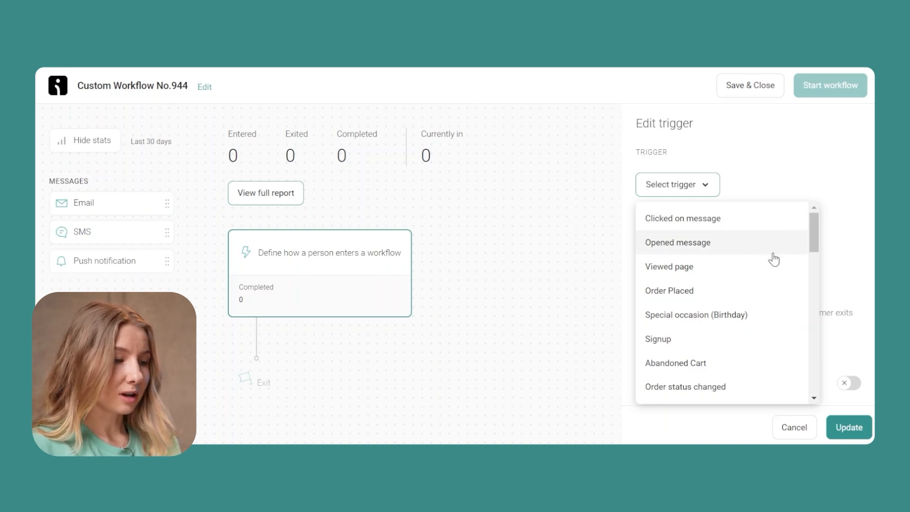
Step: Choose Order Placed as the custom workflow's trigger
scroll("down", 3)
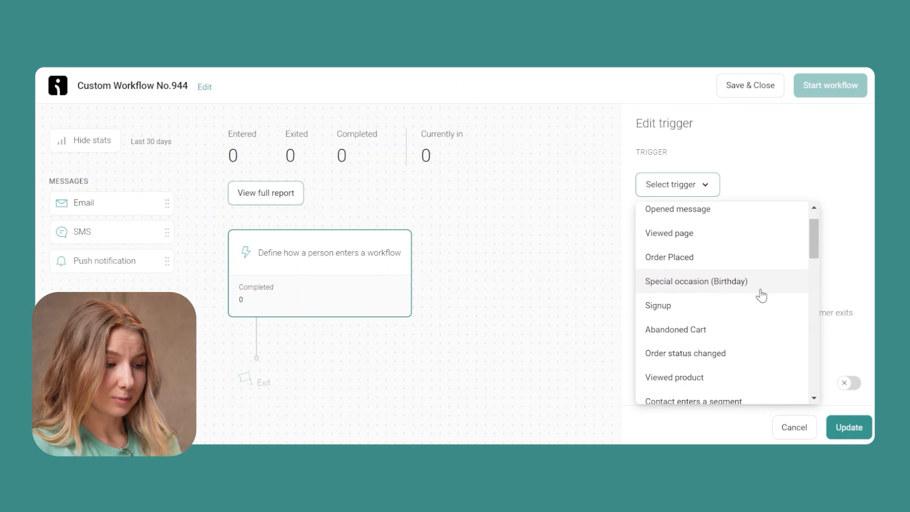
scroll("down", 3)
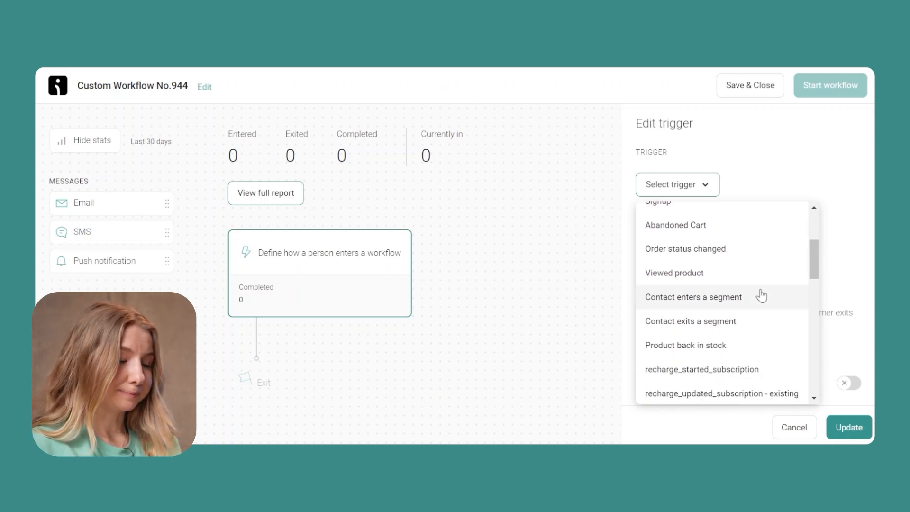
mouse_move(782, 249)
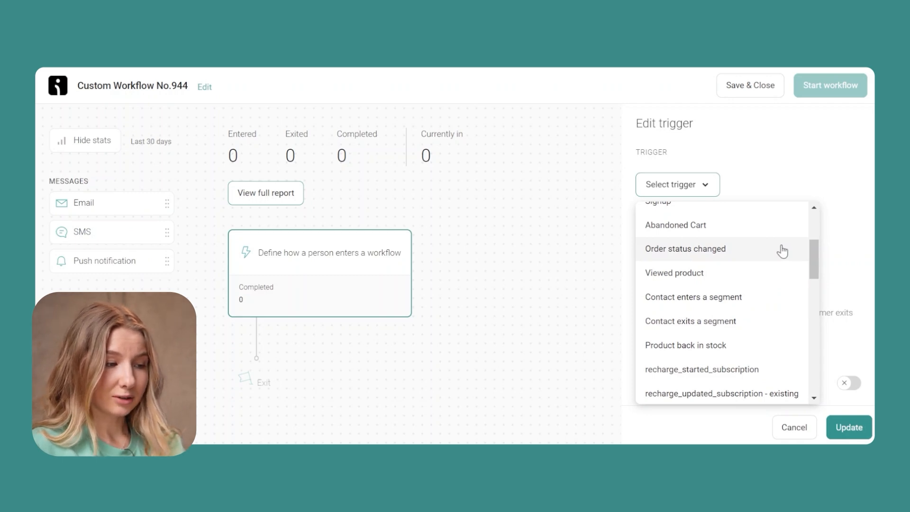
scroll("down", 3)
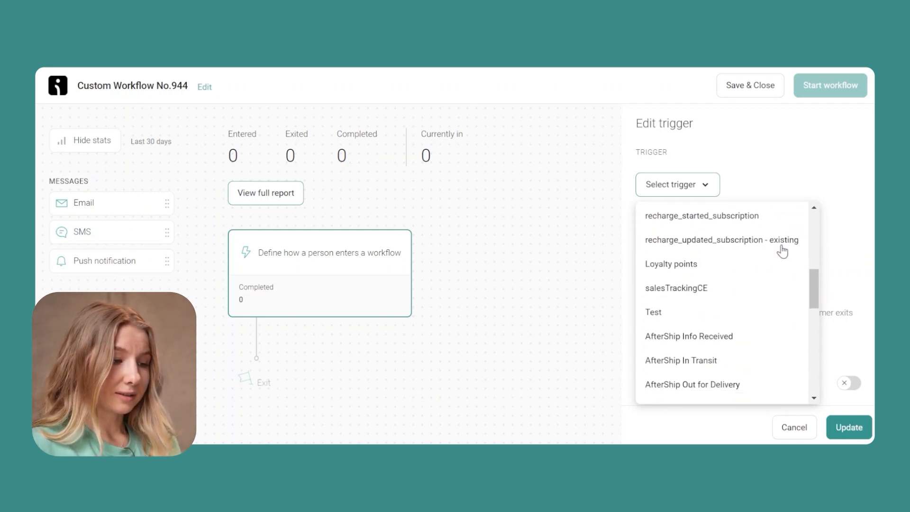
scroll("up", 3)
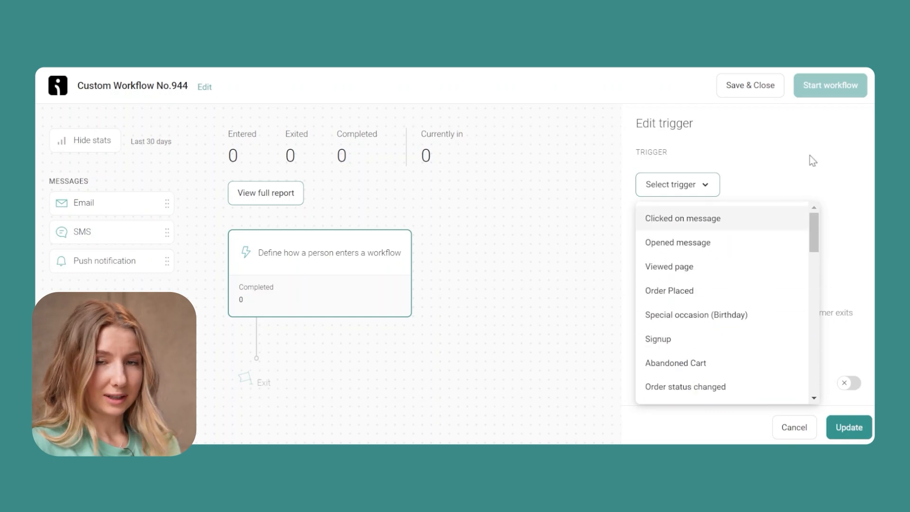
left_click(669, 290)
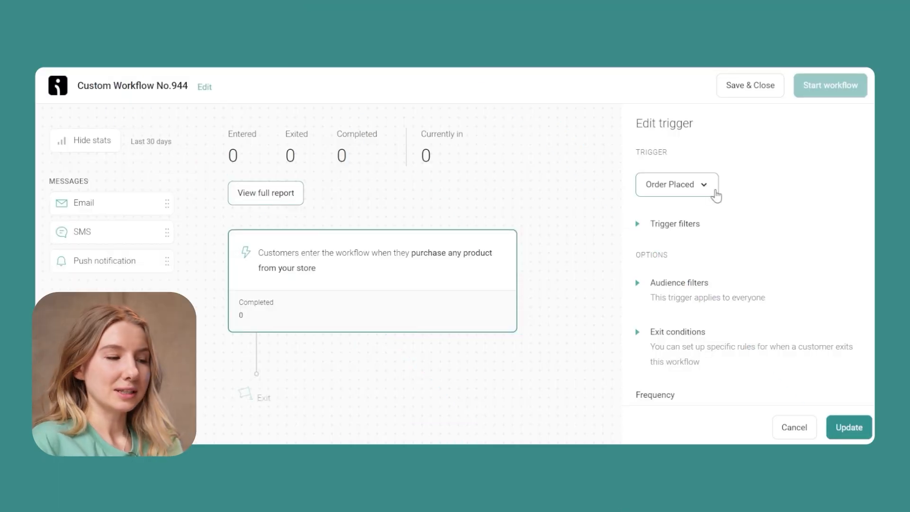
Step: Browse the trigger filter and audience filter choices without selecting any
left_click(674, 224)
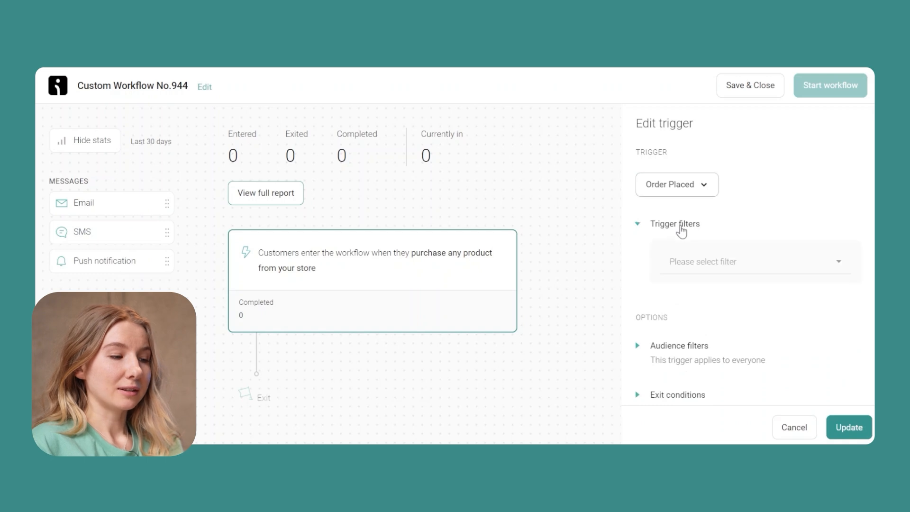
left_click(748, 262)
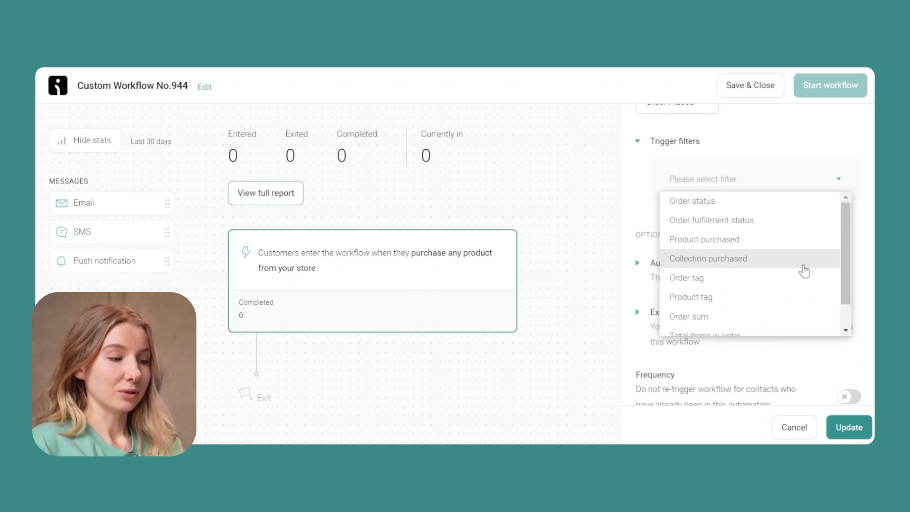
scroll("down", 3)
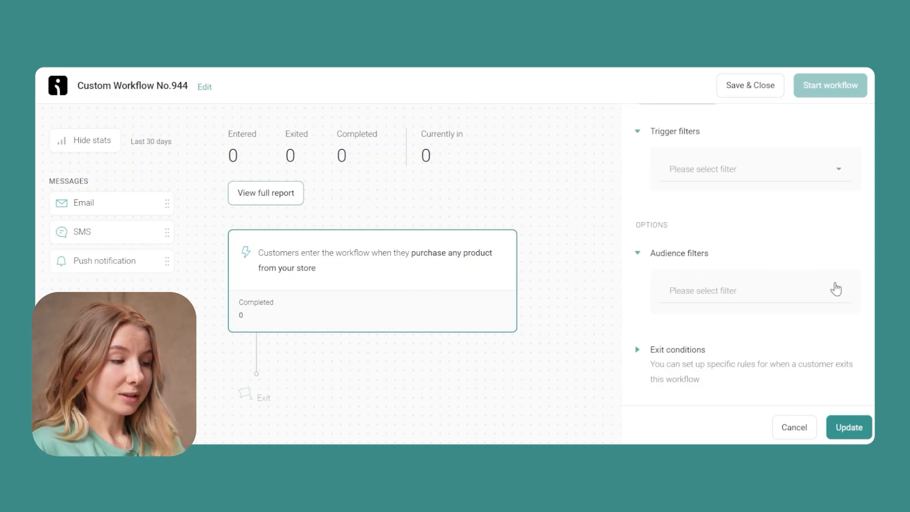
left_click(749, 290)
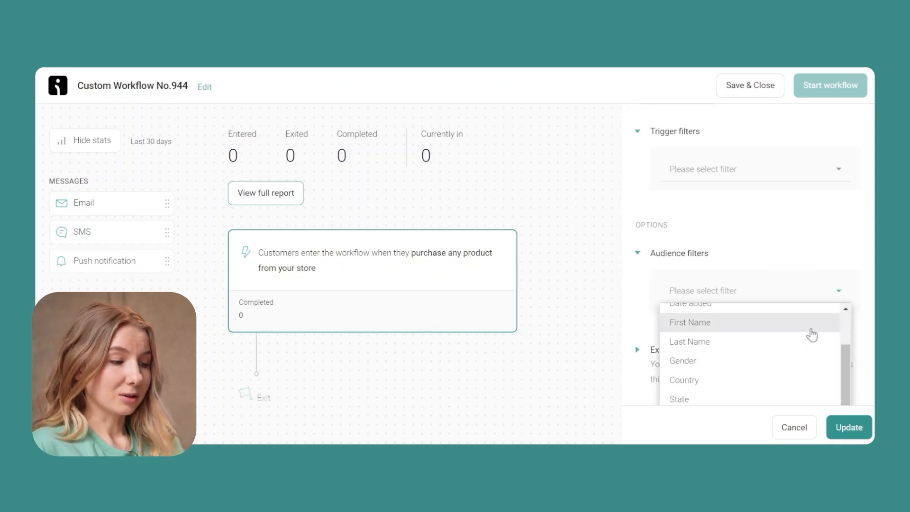
scroll("down", 3)
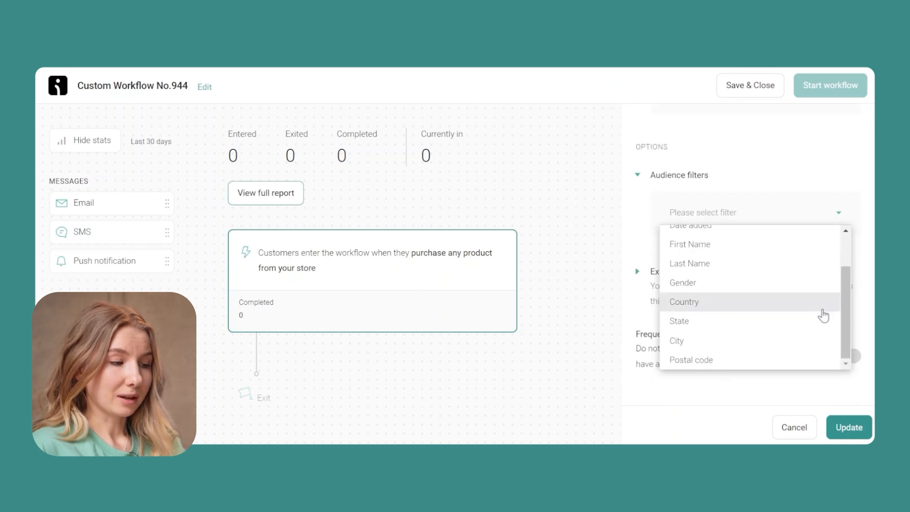
scroll("up", 3)
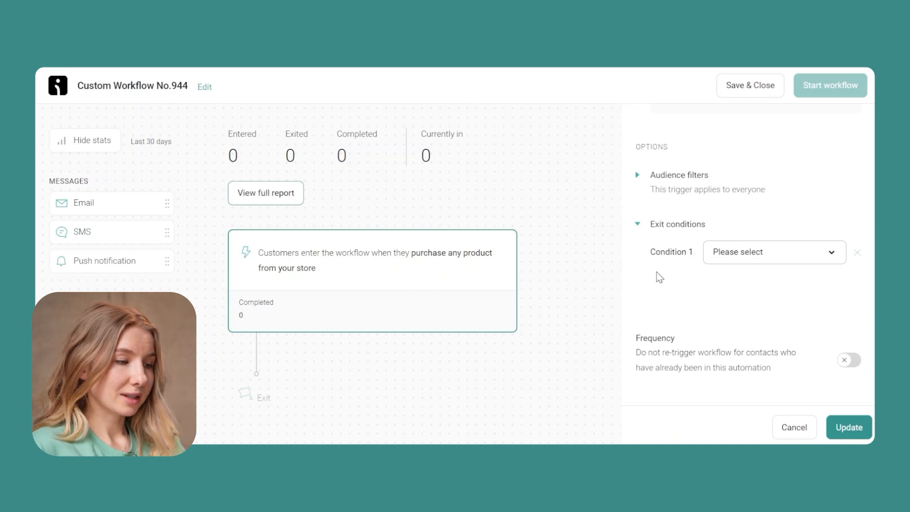
mouse_move(805, 254)
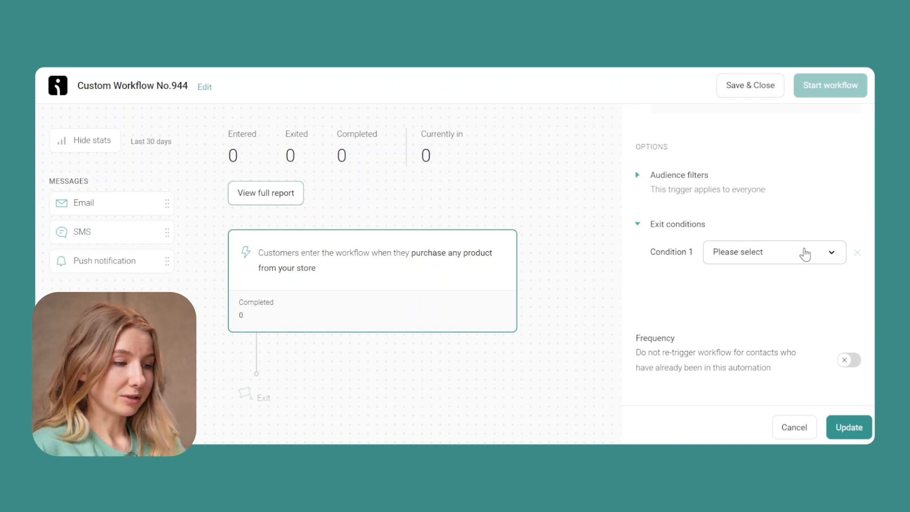
mouse_move(824, 252)
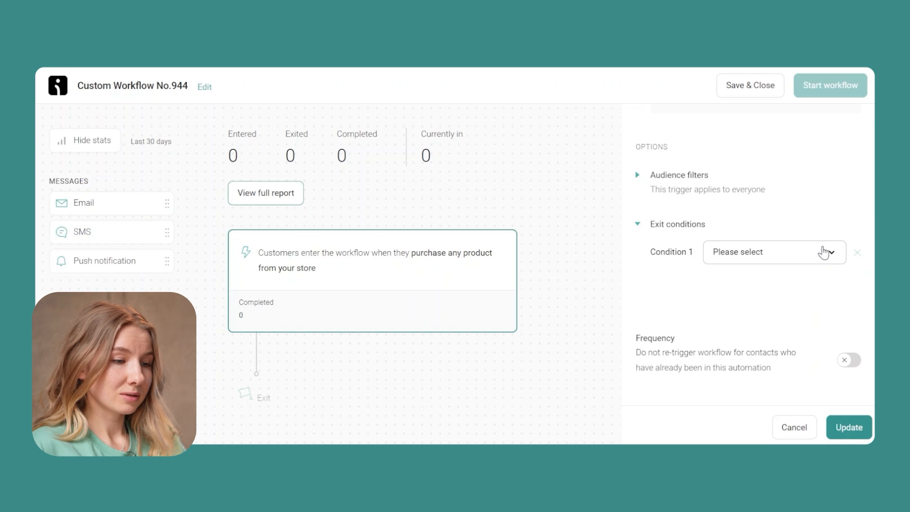
mouse_move(862, 255)
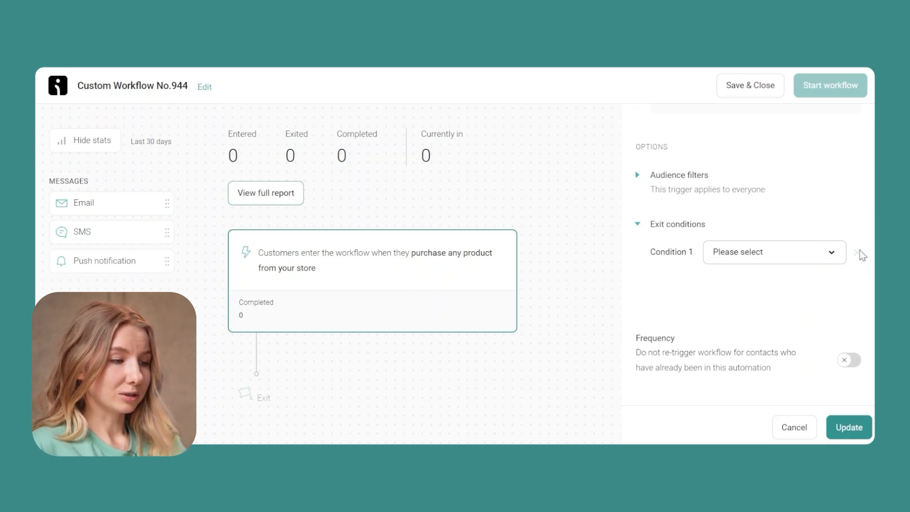
mouse_move(475, 363)
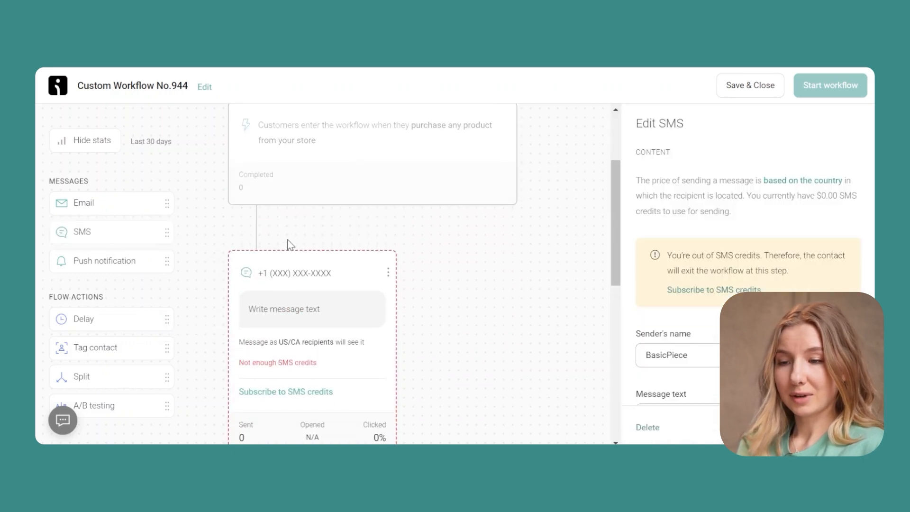
Step: Scroll the canvas below the Order Placed trigger for the SMS step
scroll("down", 3)
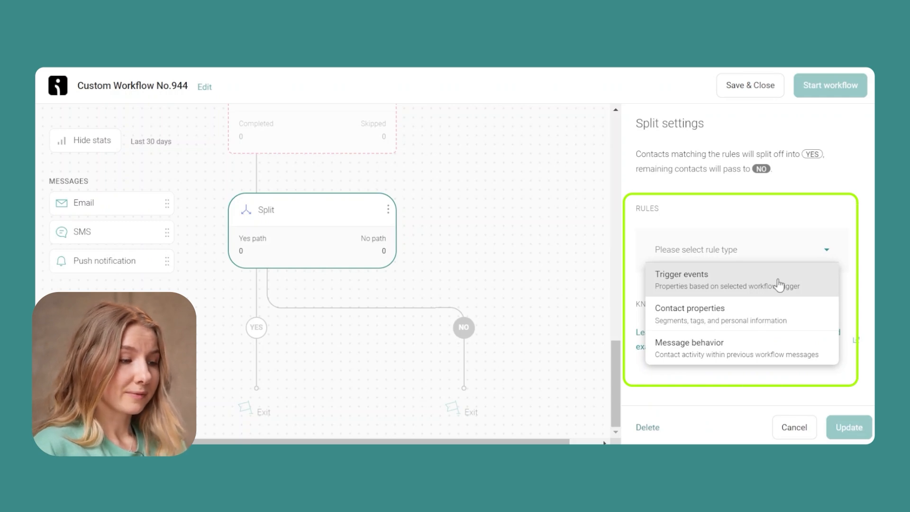
mouse_move(766, 343)
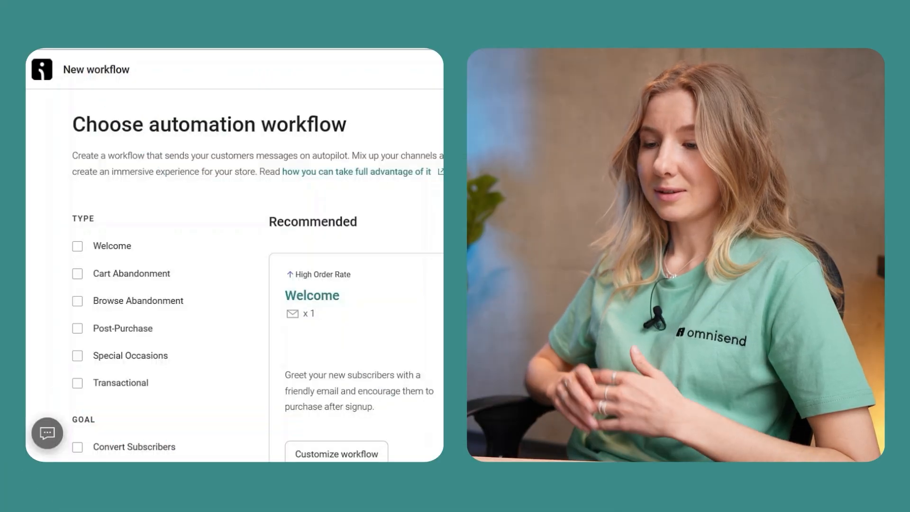
scroll("down", 3)
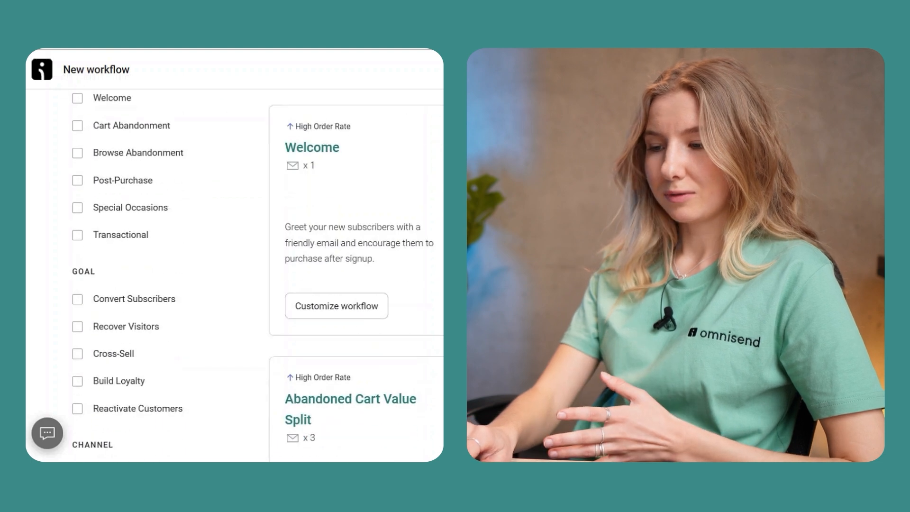
scroll("up", 3)
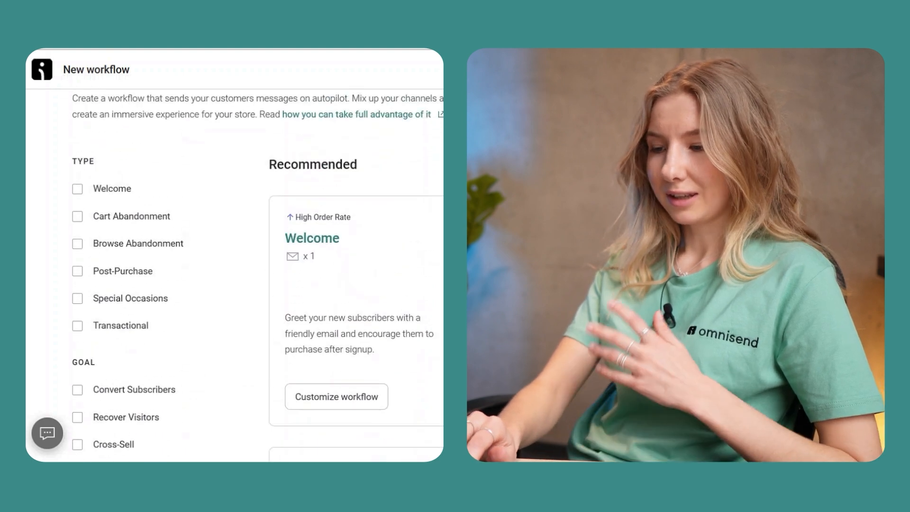